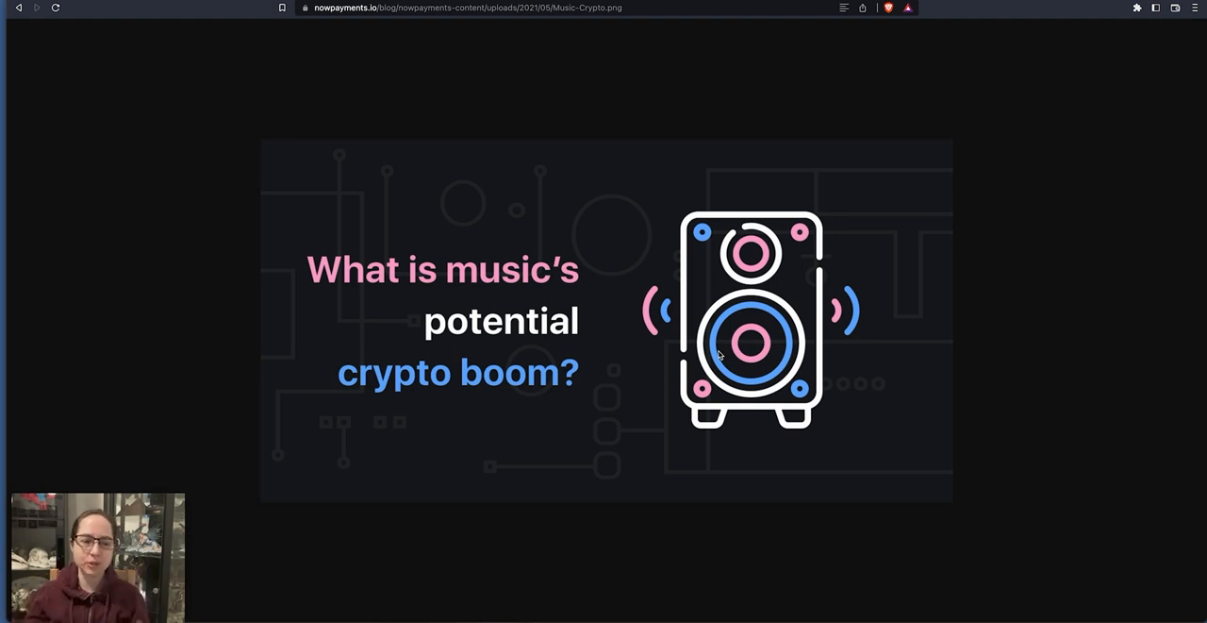
mouse_move(868, 316)
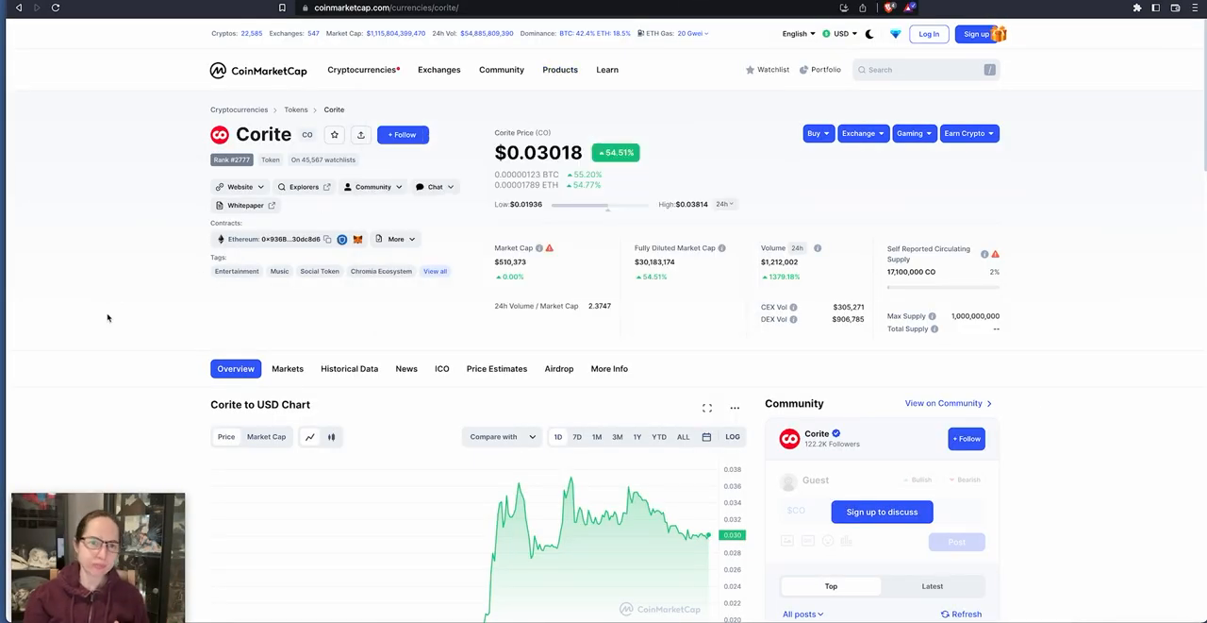
mouse_move(553, 292)
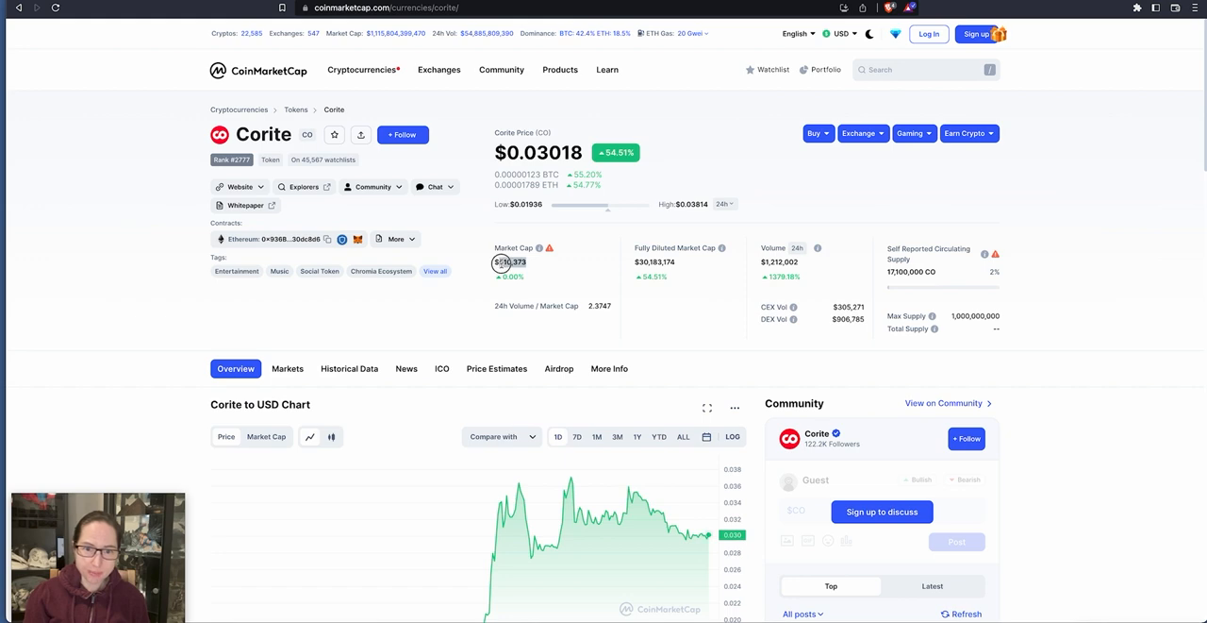
mouse_move(674, 264)
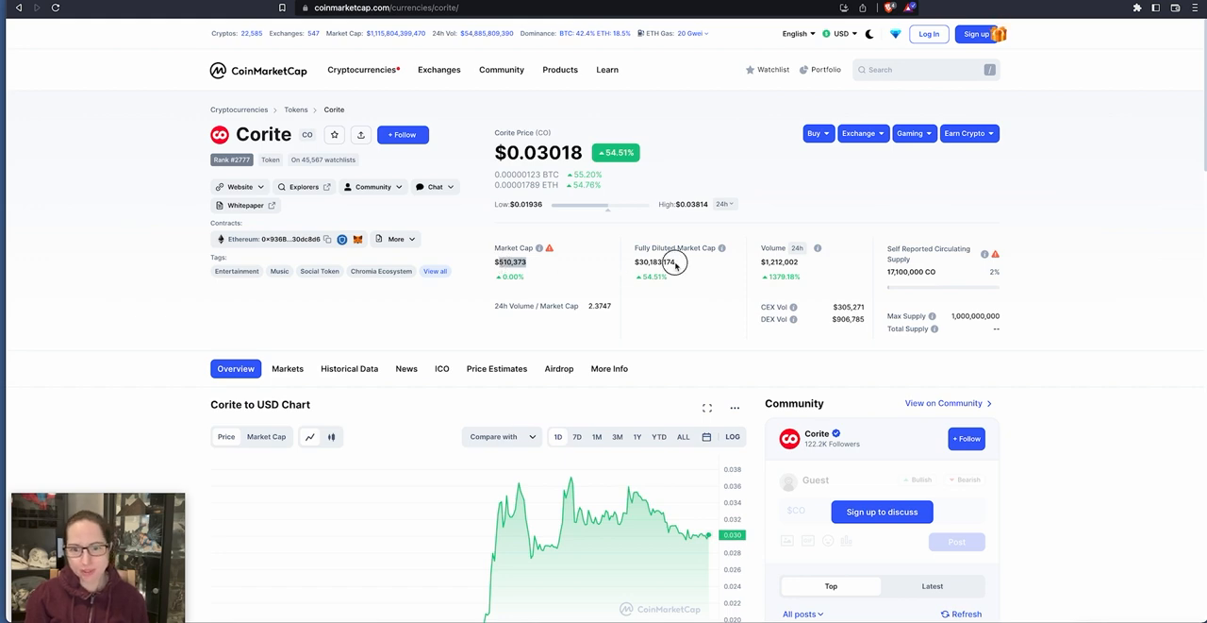
mouse_move(709, 295)
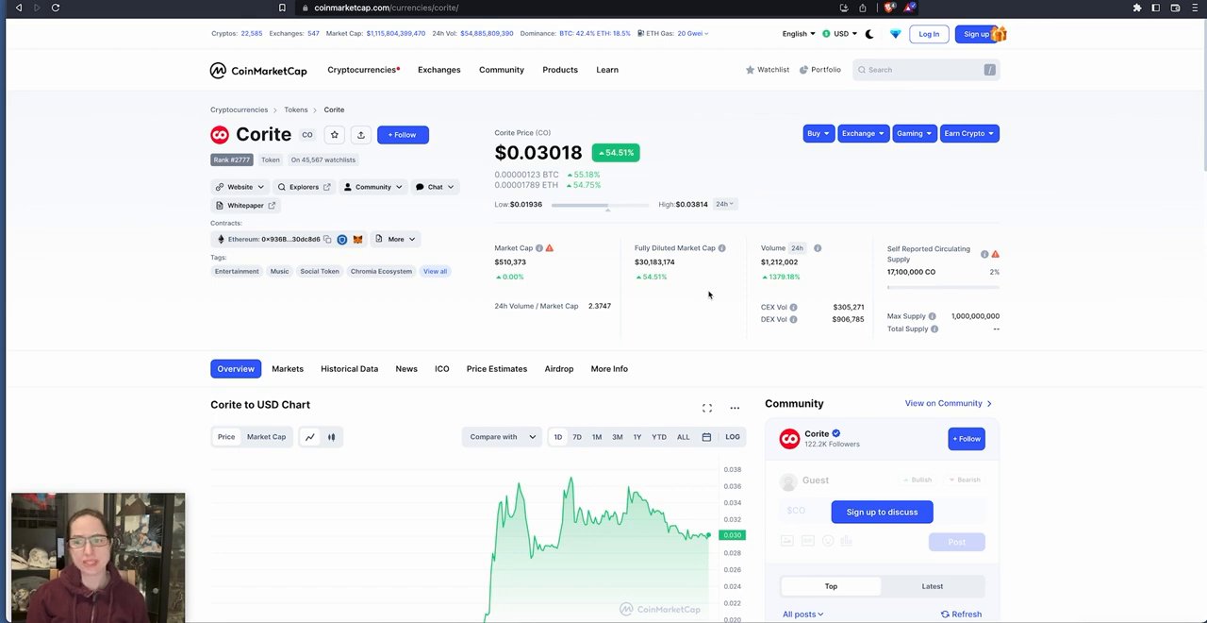
mouse_move(649, 260)
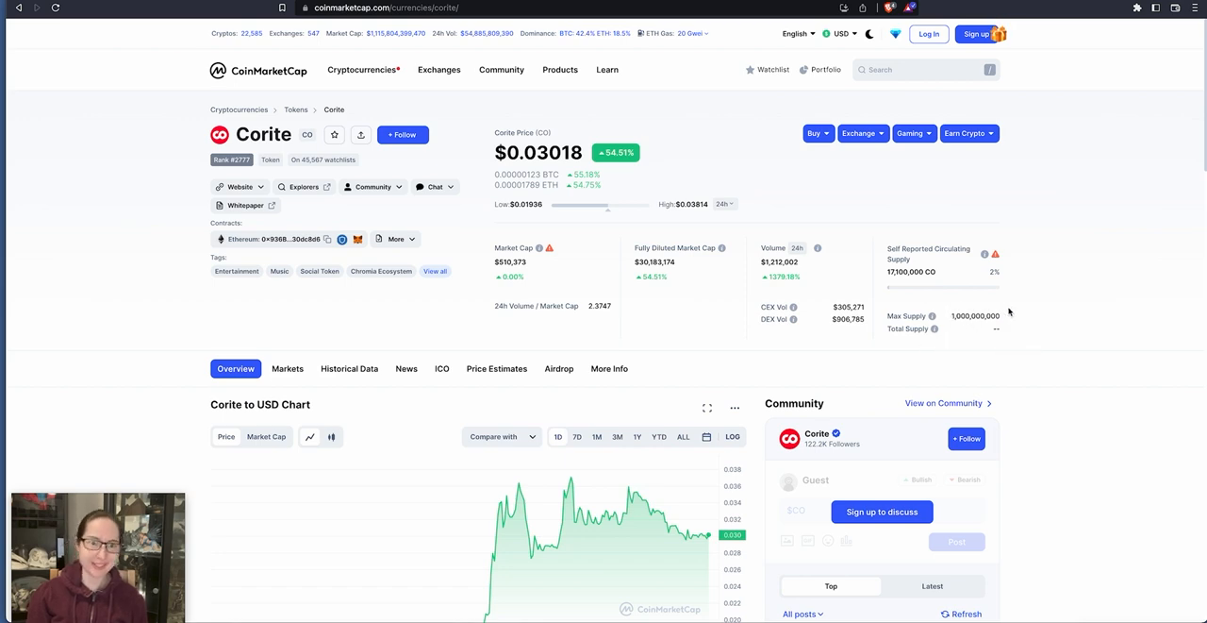
mouse_move(1047, 317)
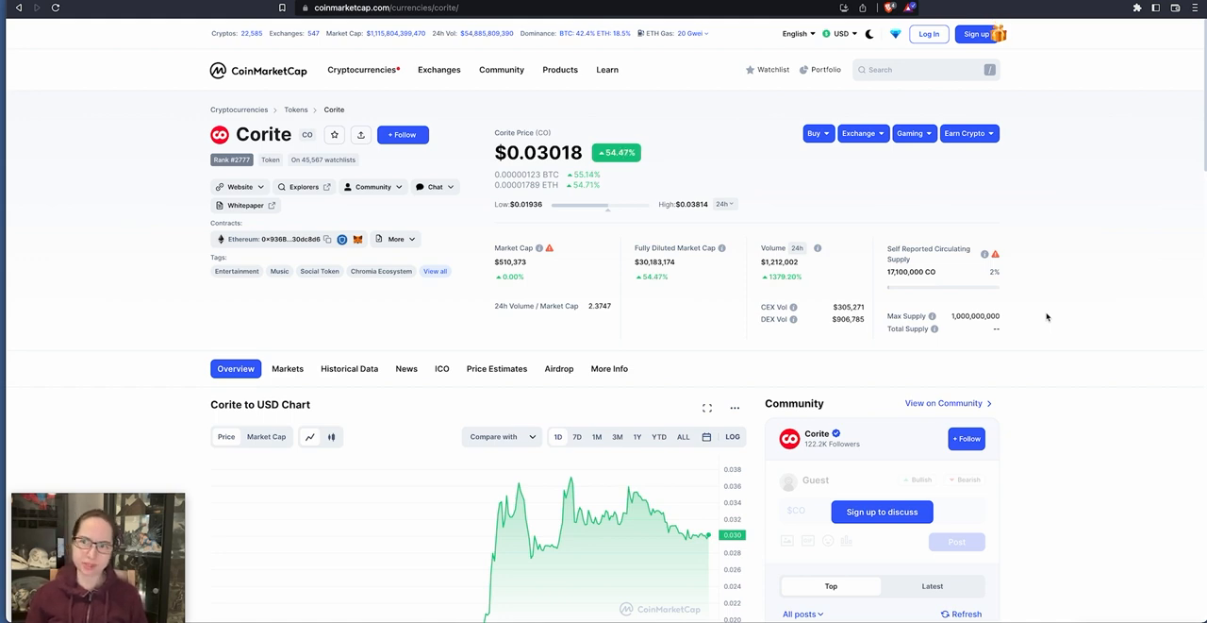
click(236, 186)
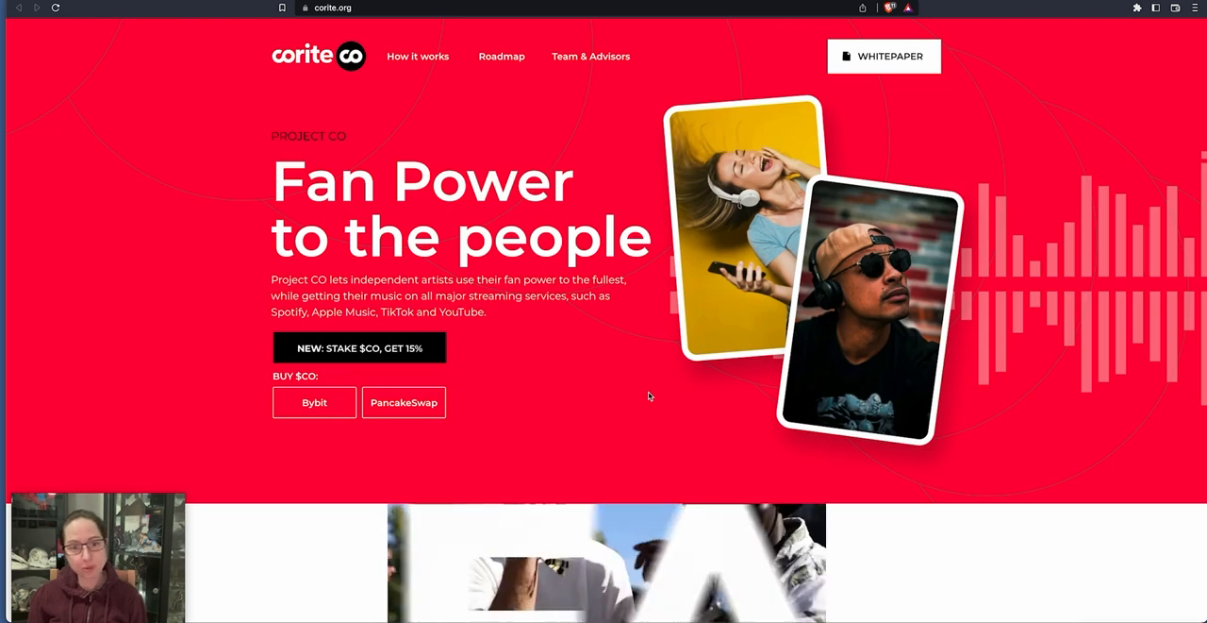
scroll(down, 3)
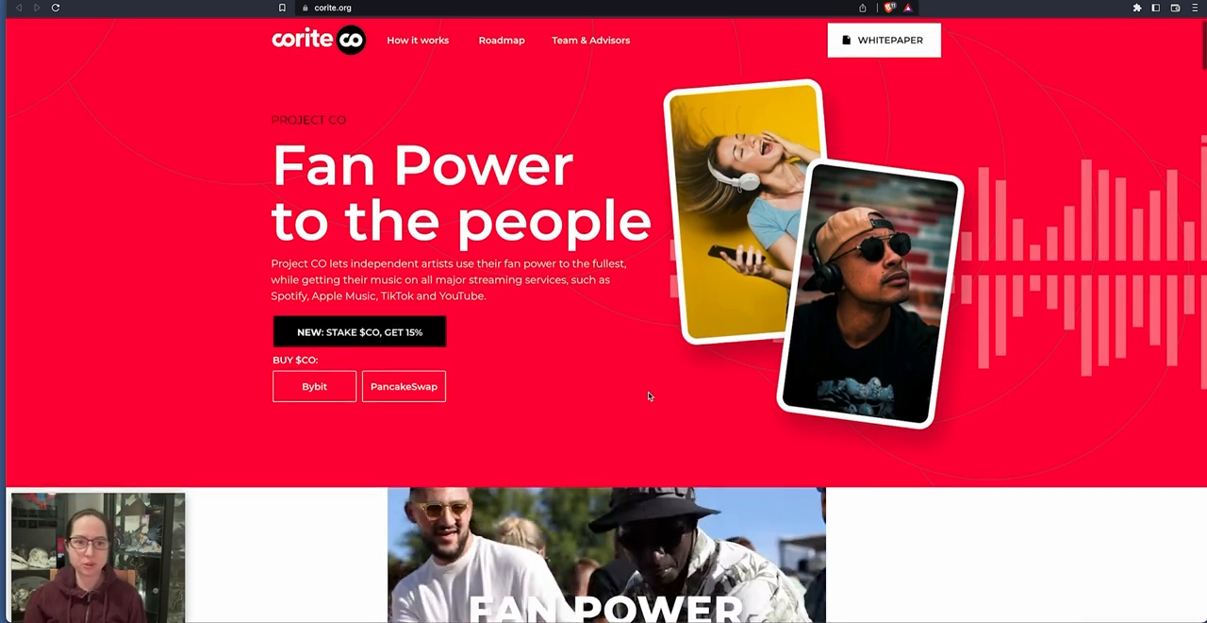
scroll(down, 3)
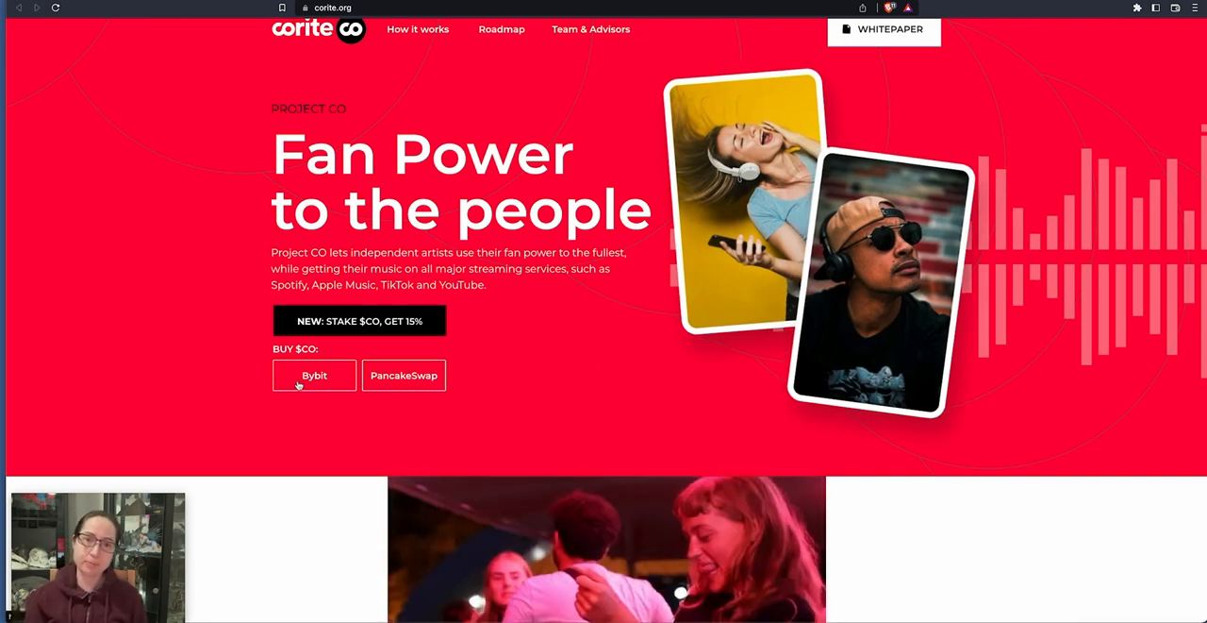
scroll(down, 3)
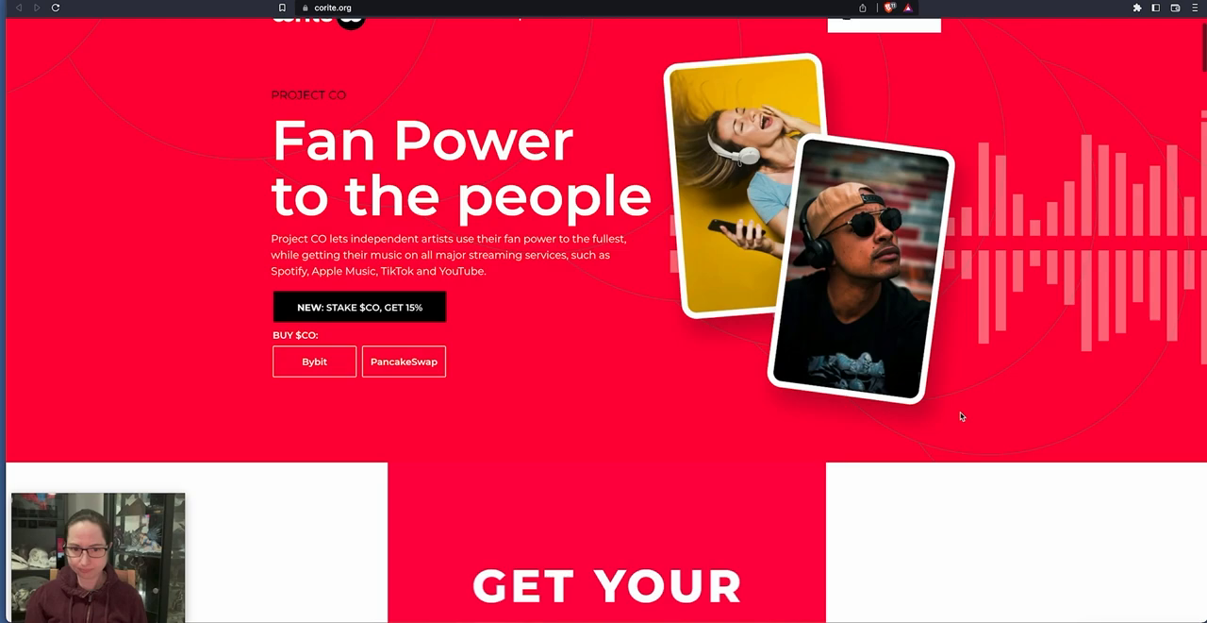
scroll(down, 3)
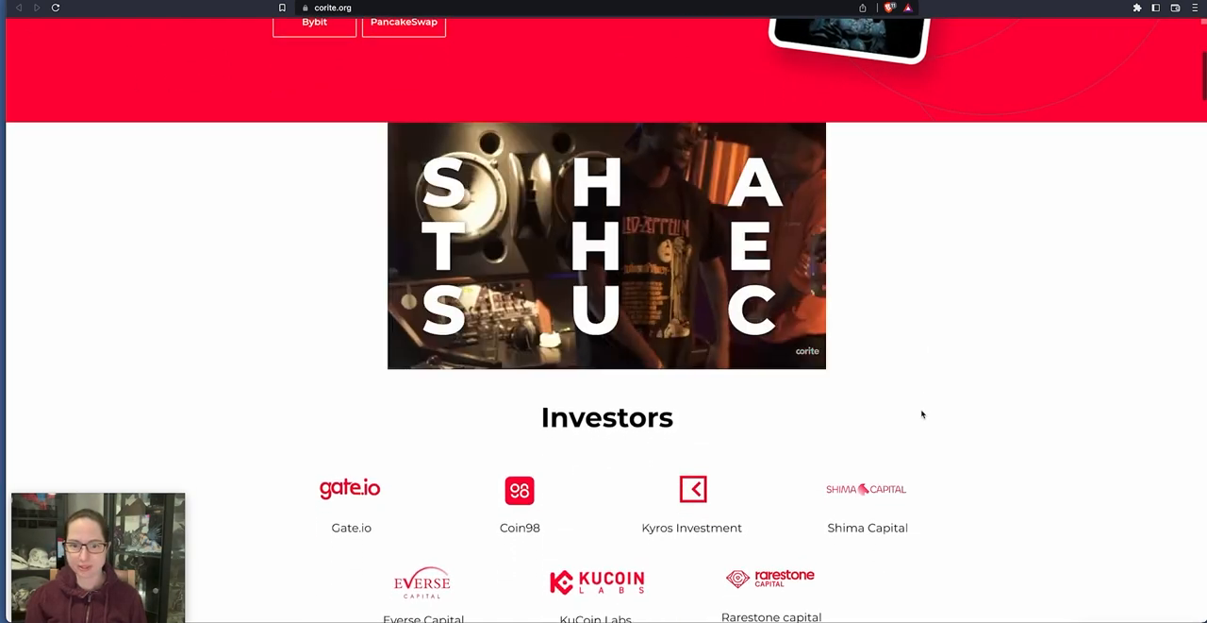
scroll(down, 3)
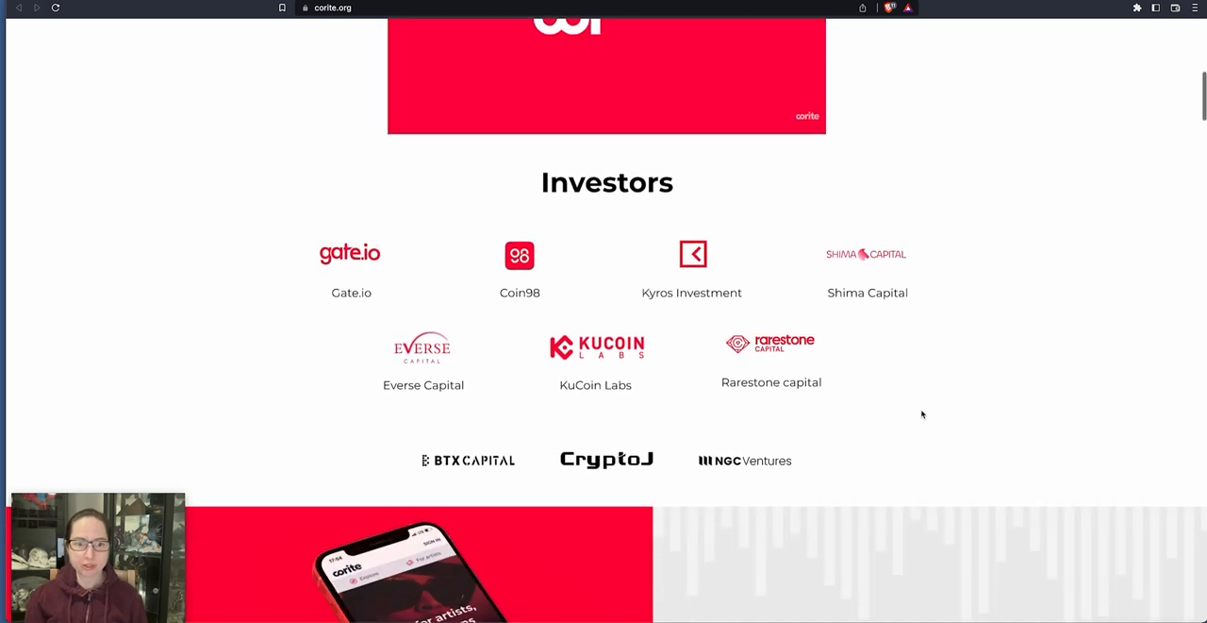
scroll(down, 3)
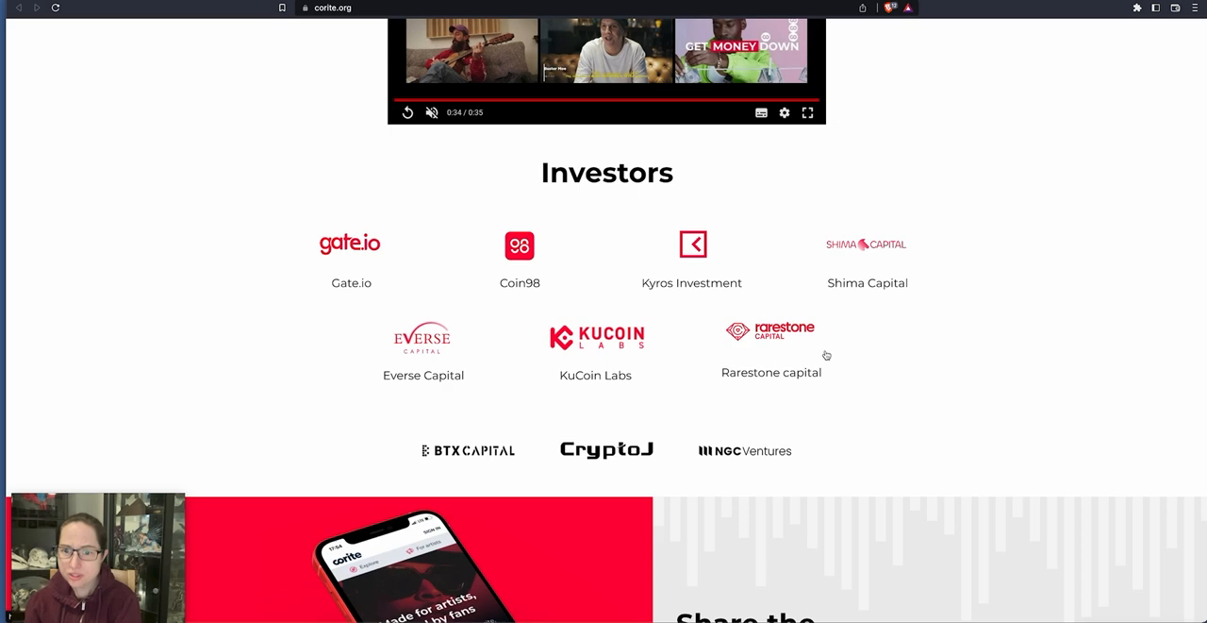
mouse_move(848, 358)
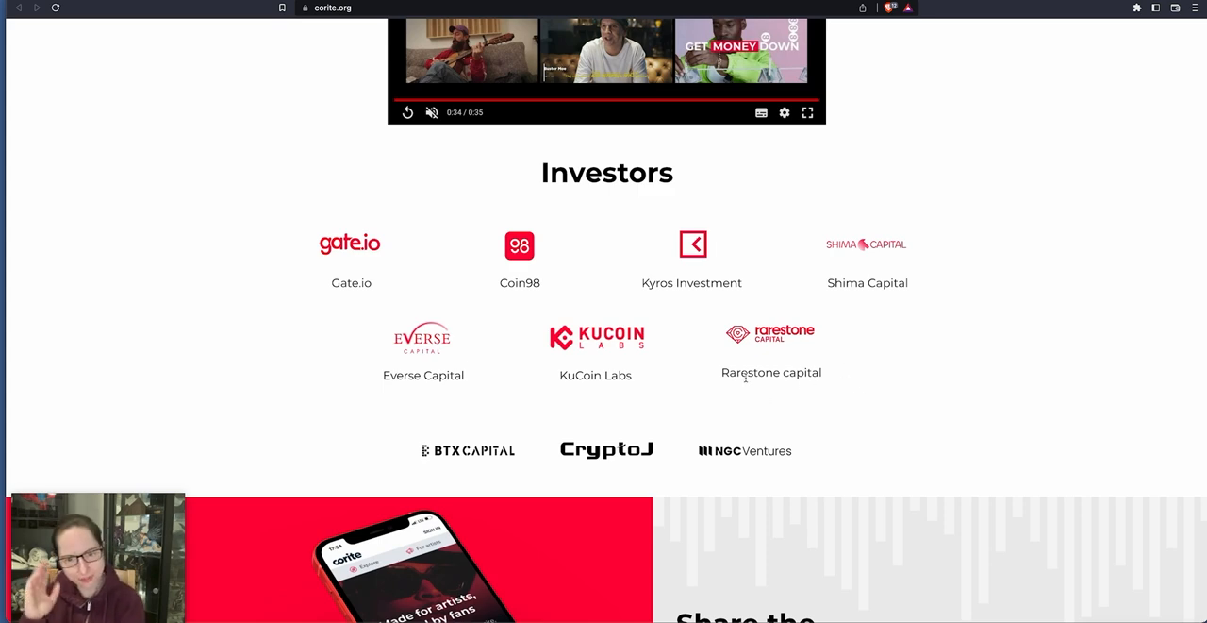
mouse_move(331, 392)
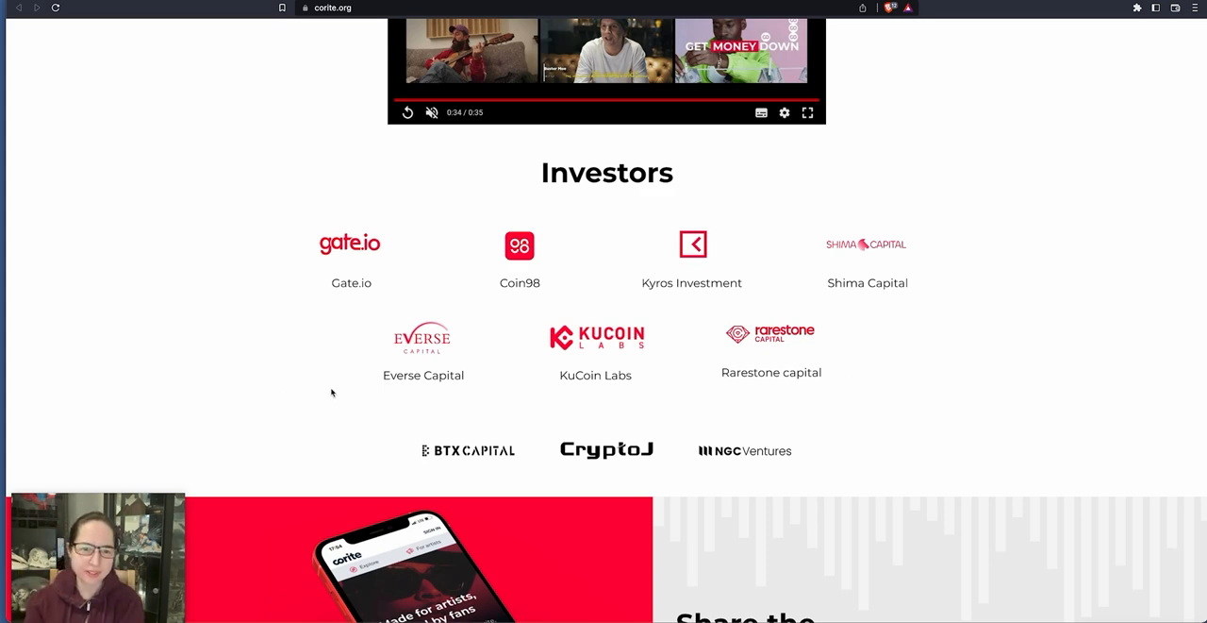
mouse_move(244, 404)
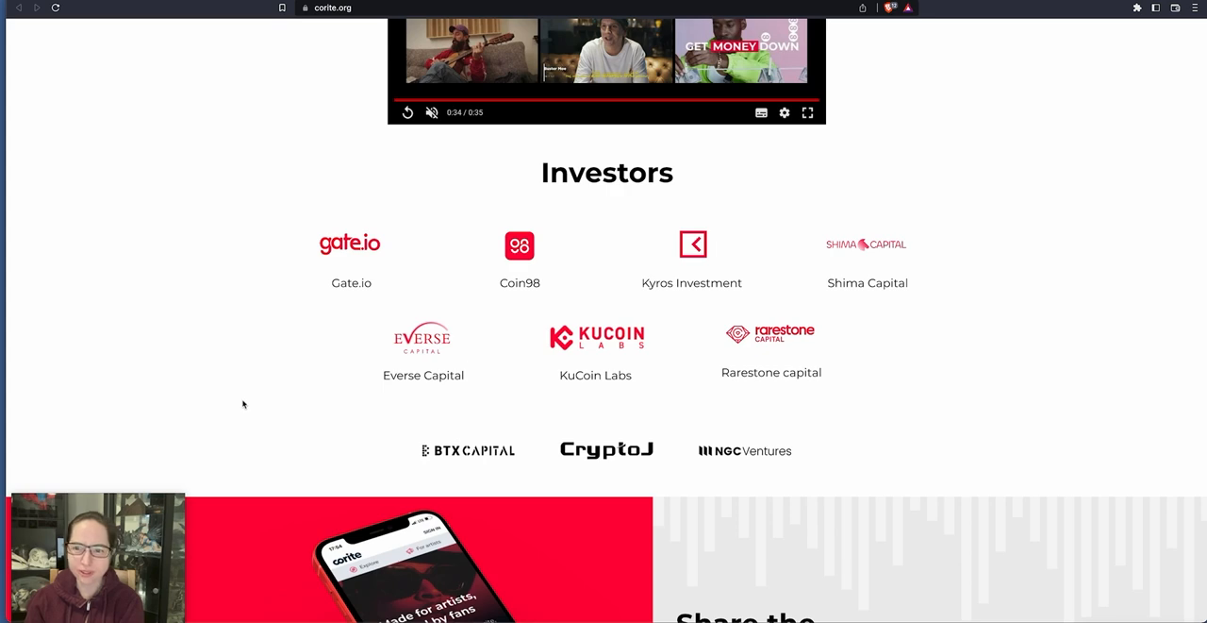
scroll(down, 3)
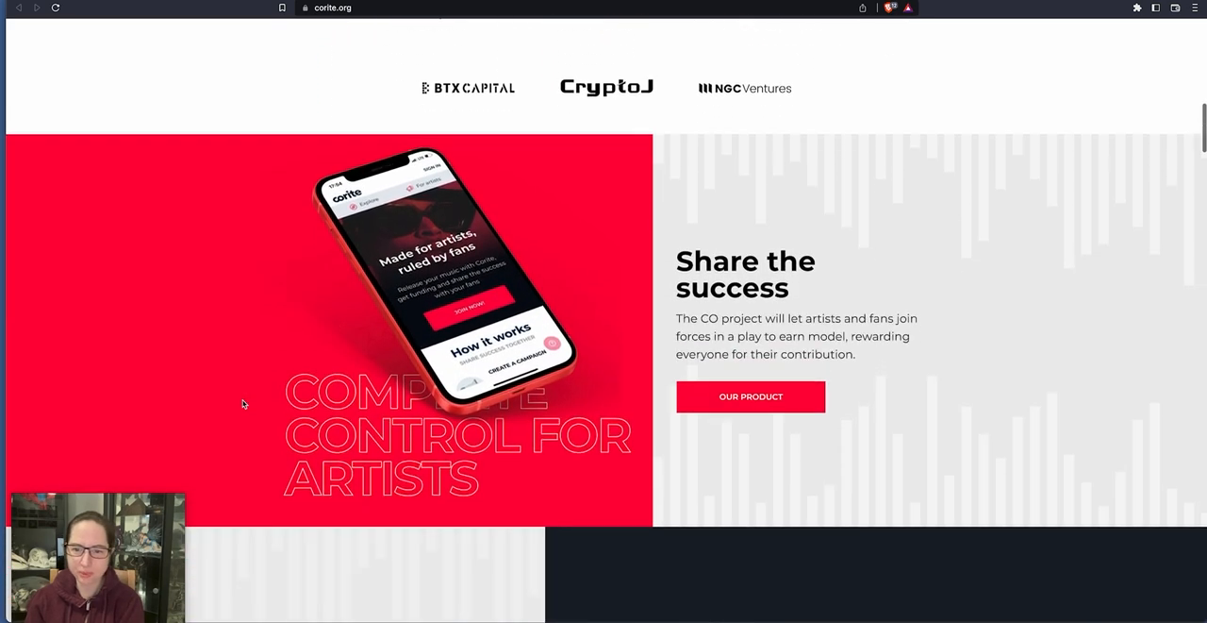
scroll(down, 3)
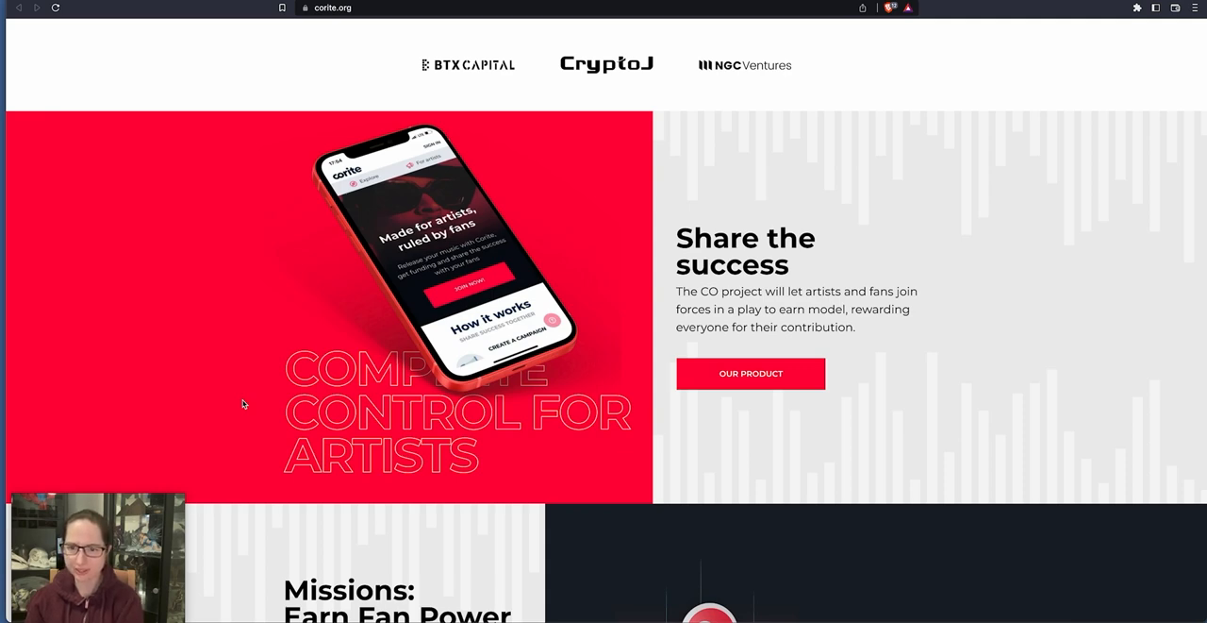
mouse_move(879, 313)
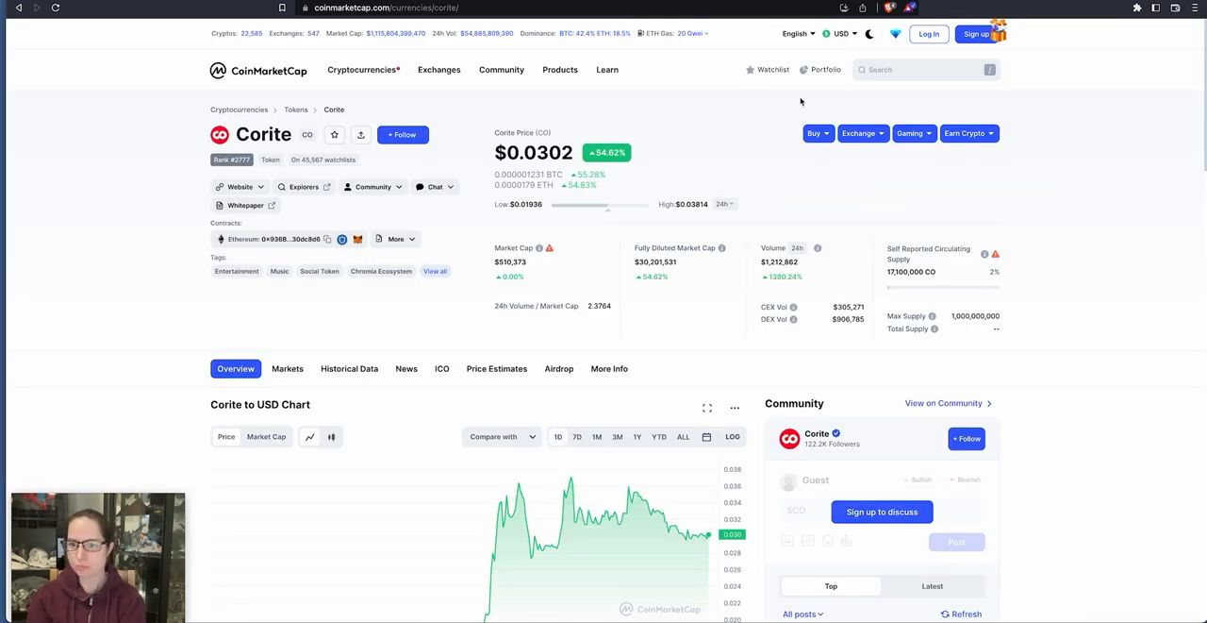
mouse_move(953, 279)
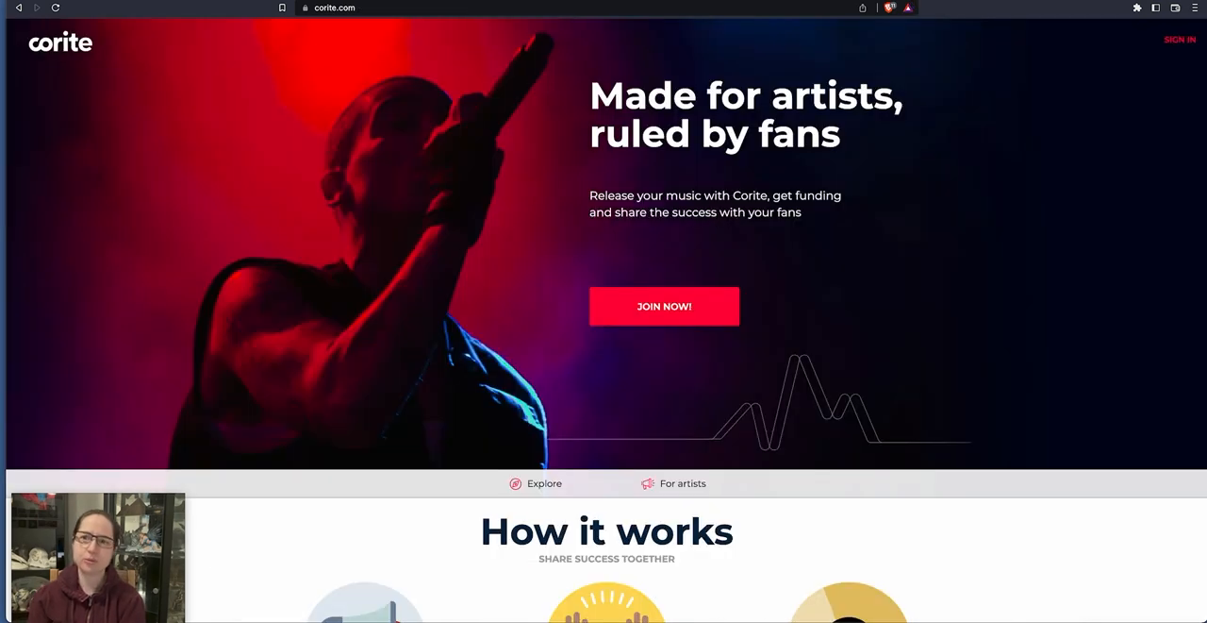
mouse_move(818, 247)
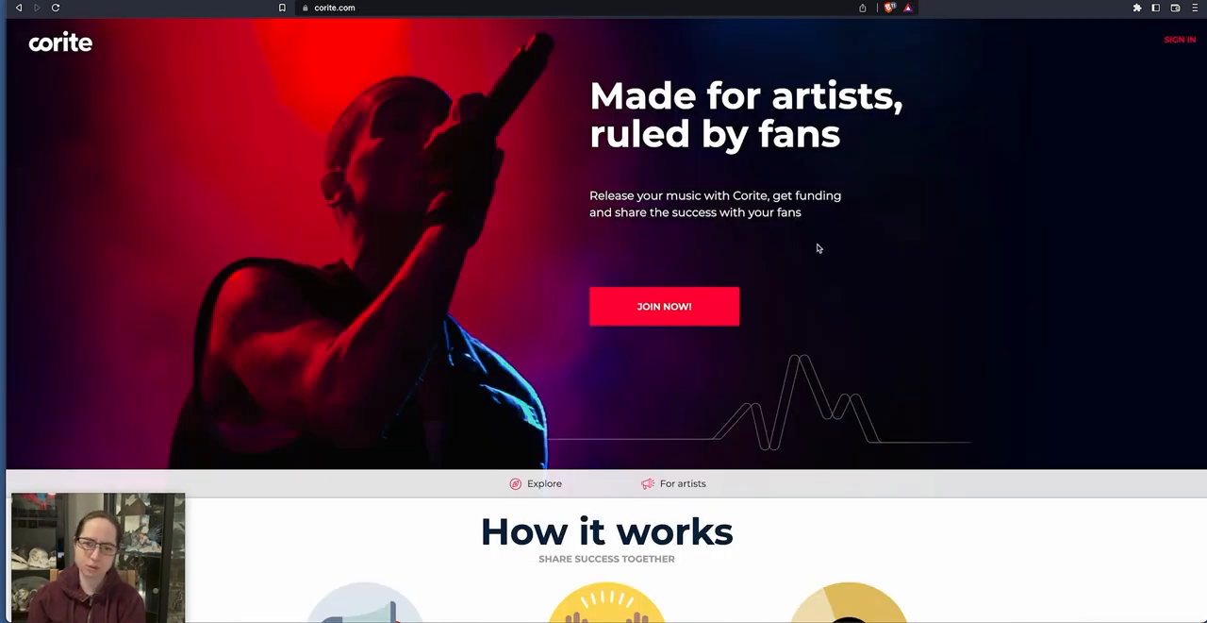
Step: Scroll corite.com past 'Complete control for artists' and 'Missions' to 'Listen. Like it? Back it. Push it!'
scroll(down, 3)
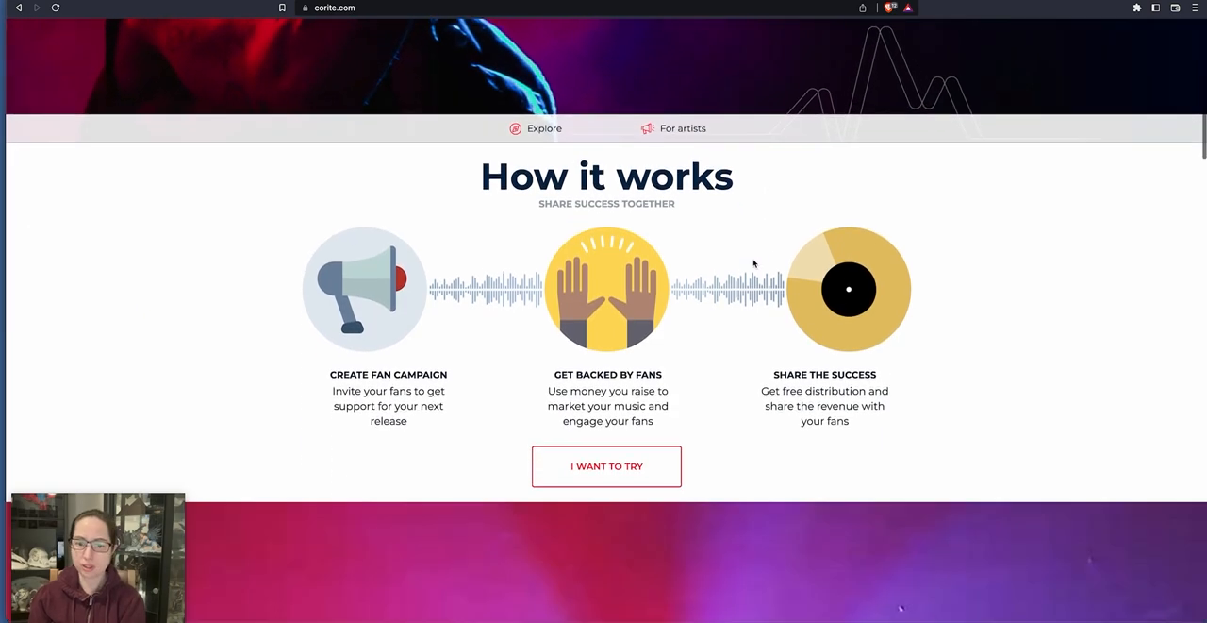
scroll(down, 3)
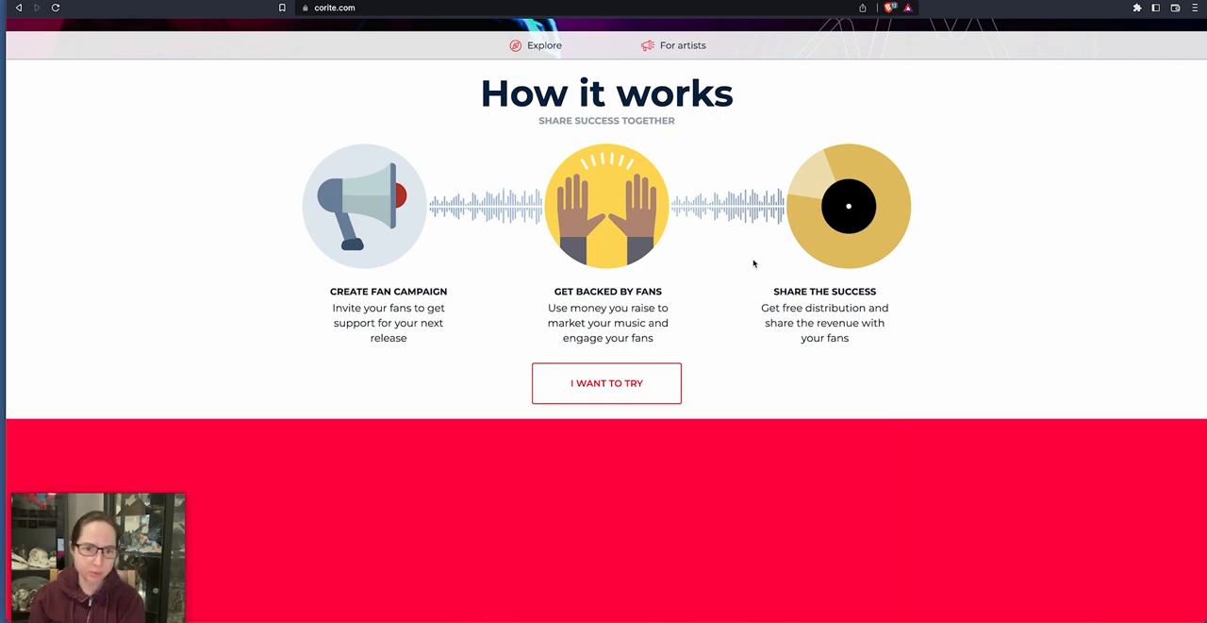
scroll(down, 3)
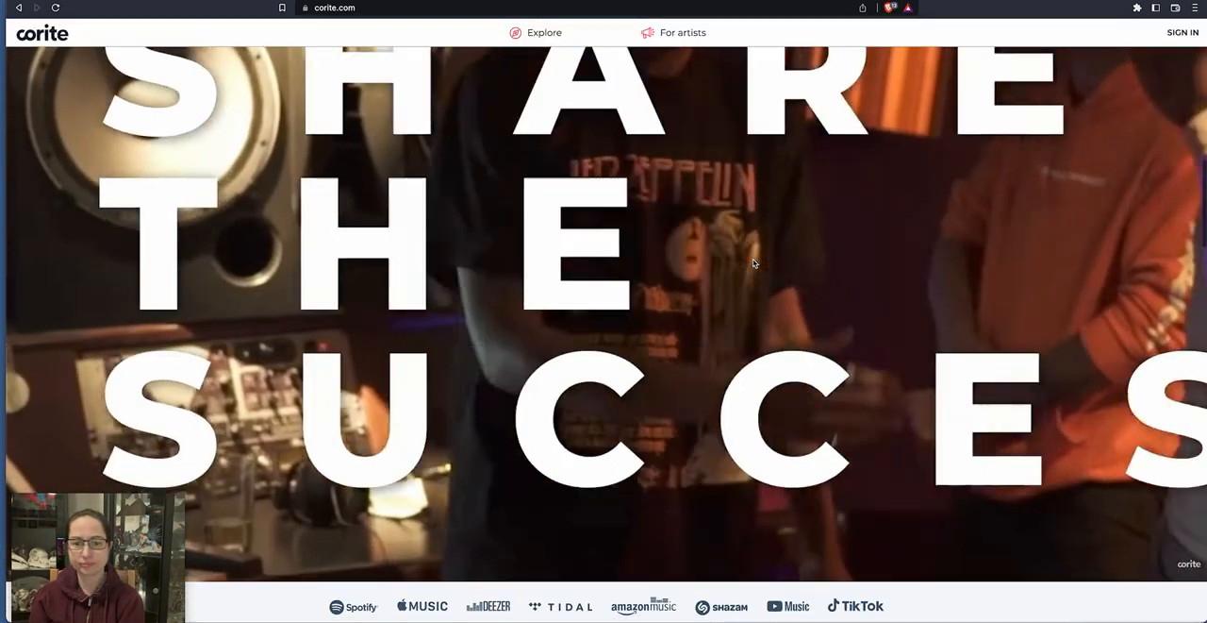
scroll(down, 3)
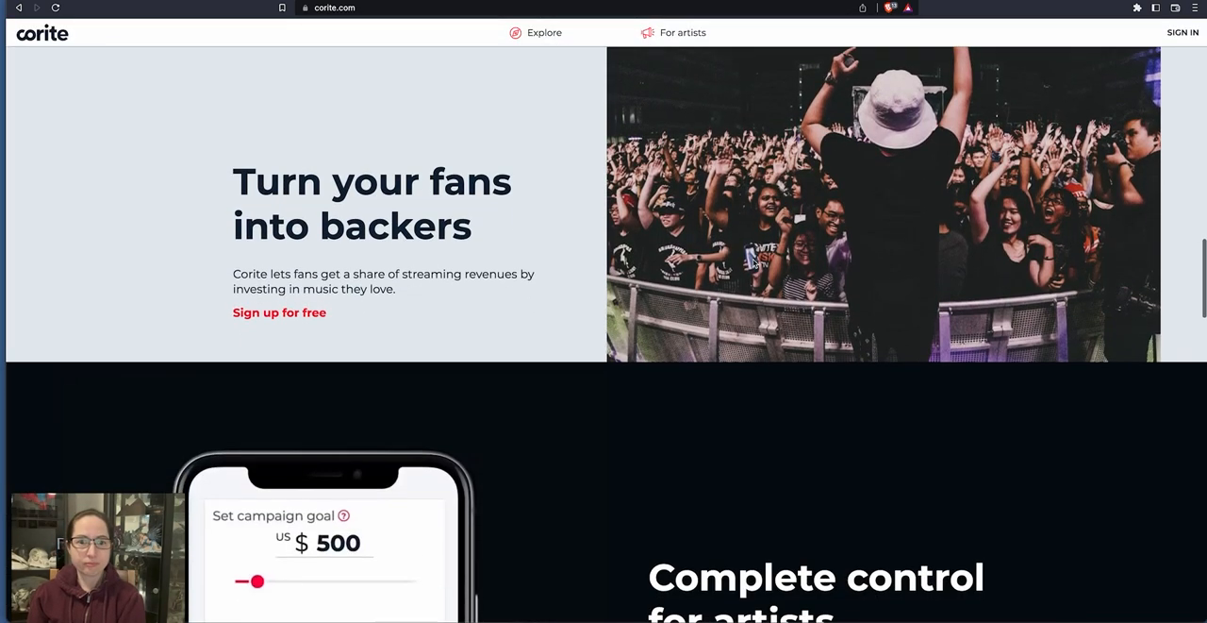
scroll(down, 3)
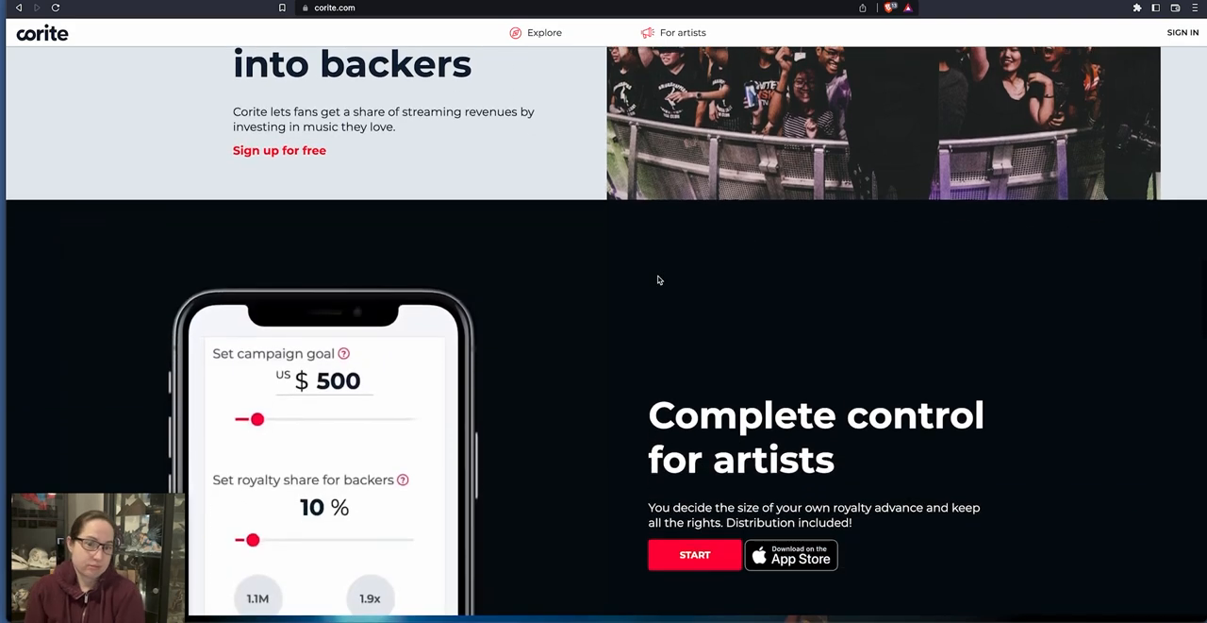
scroll(down, 3)
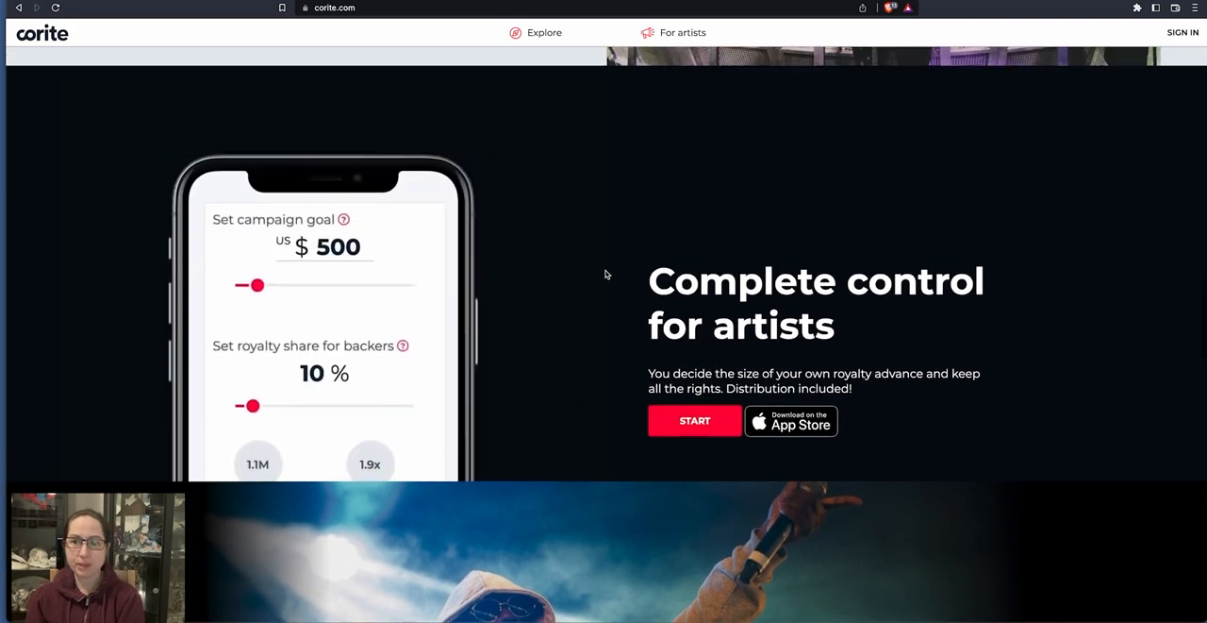
scroll(down, 3)
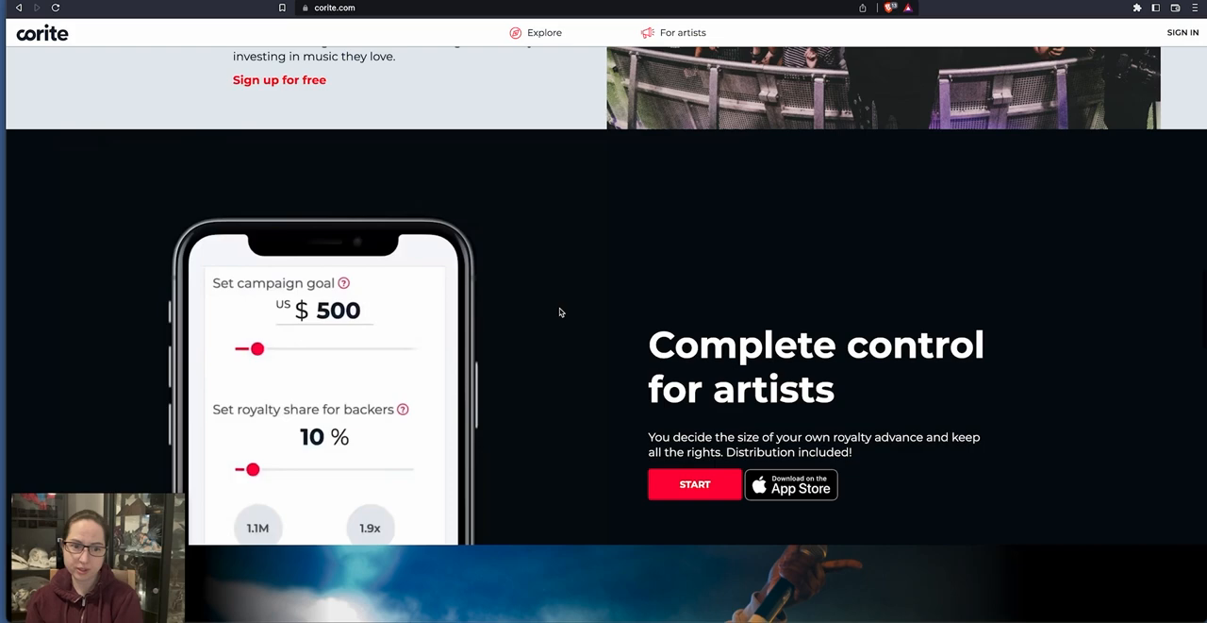
scroll(down, 3)
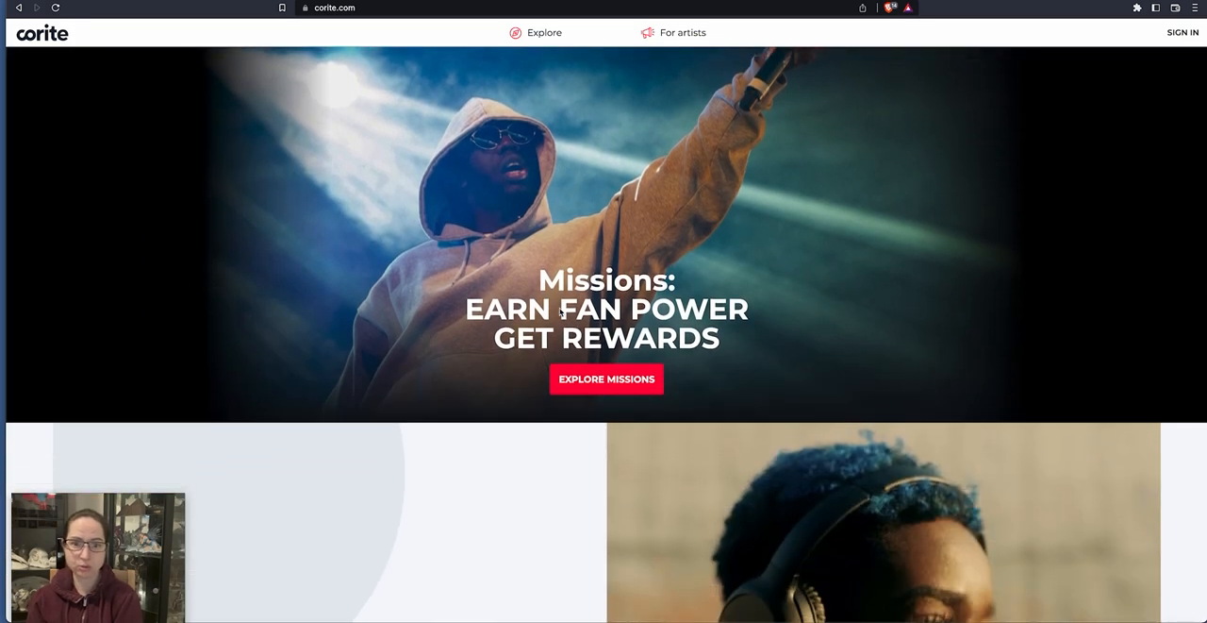
scroll(down, 3)
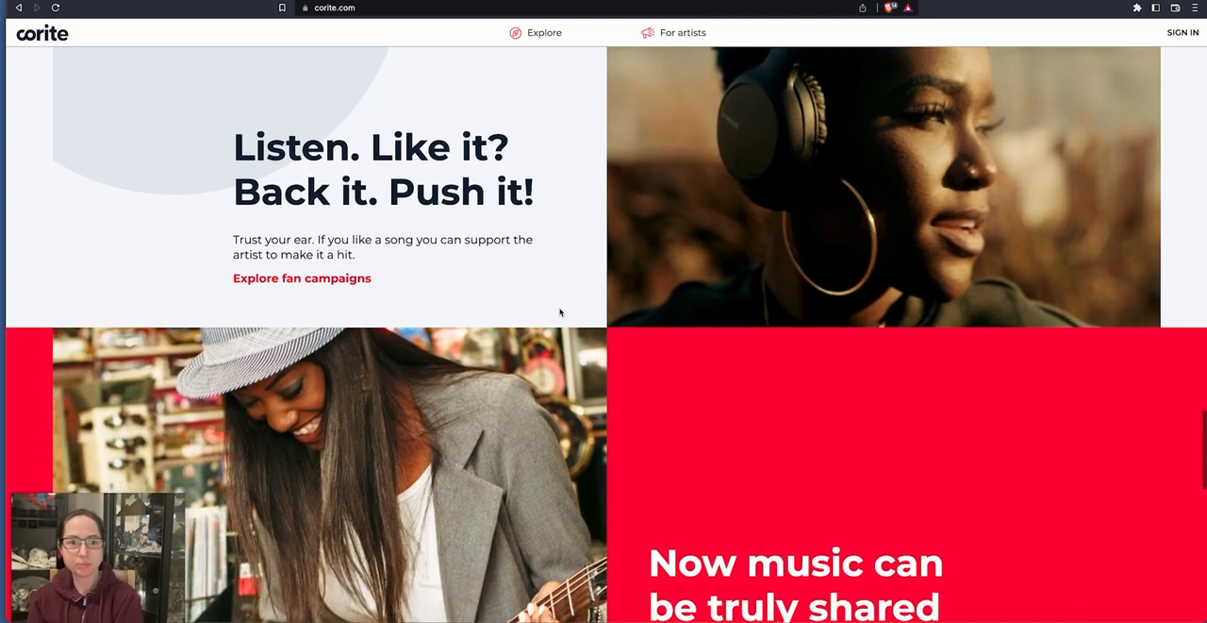
scroll(down, 3)
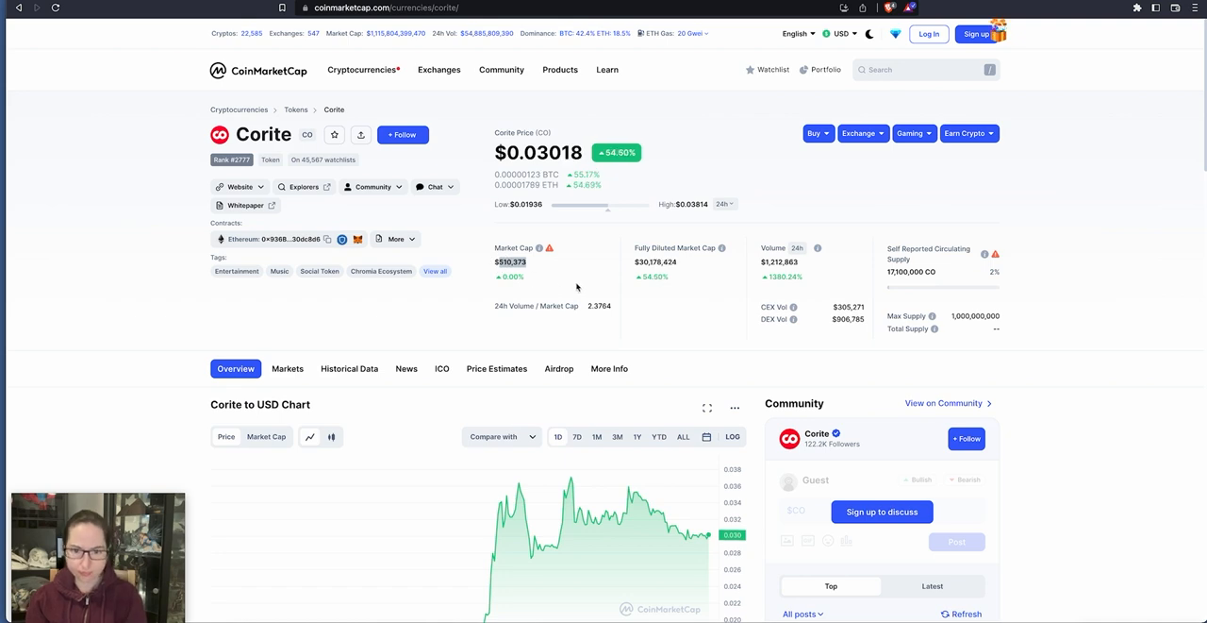
mouse_move(983, 253)
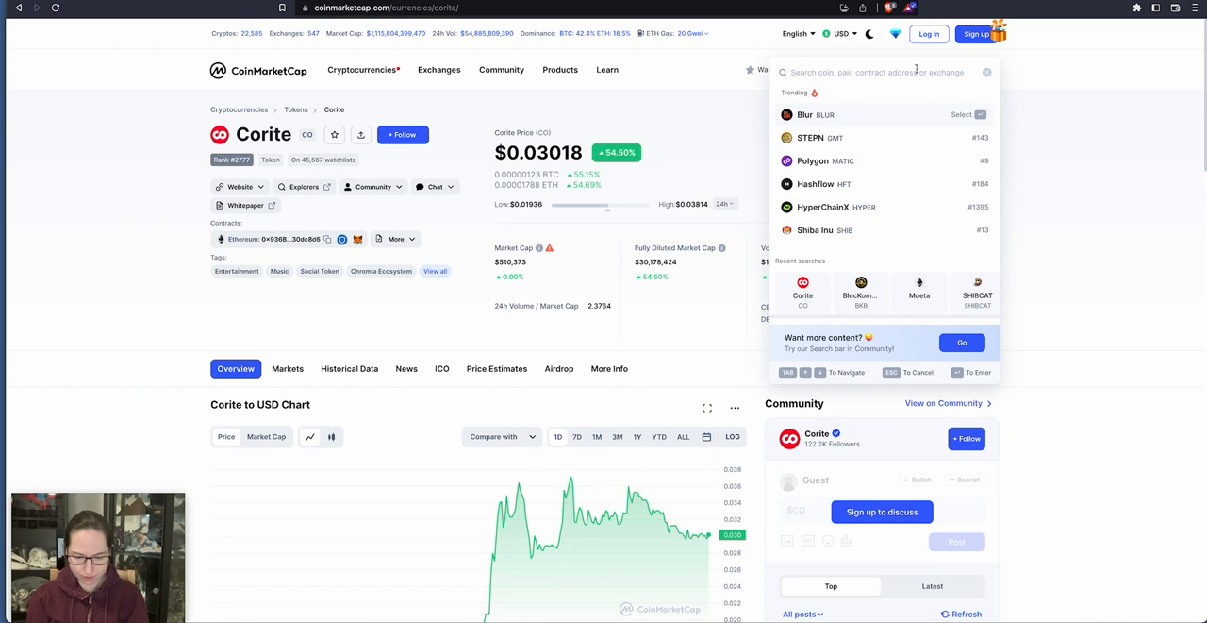
Step: Find Audius (AUDIO) via an 'audi' search and show its all-time market cap chart
text(audi)
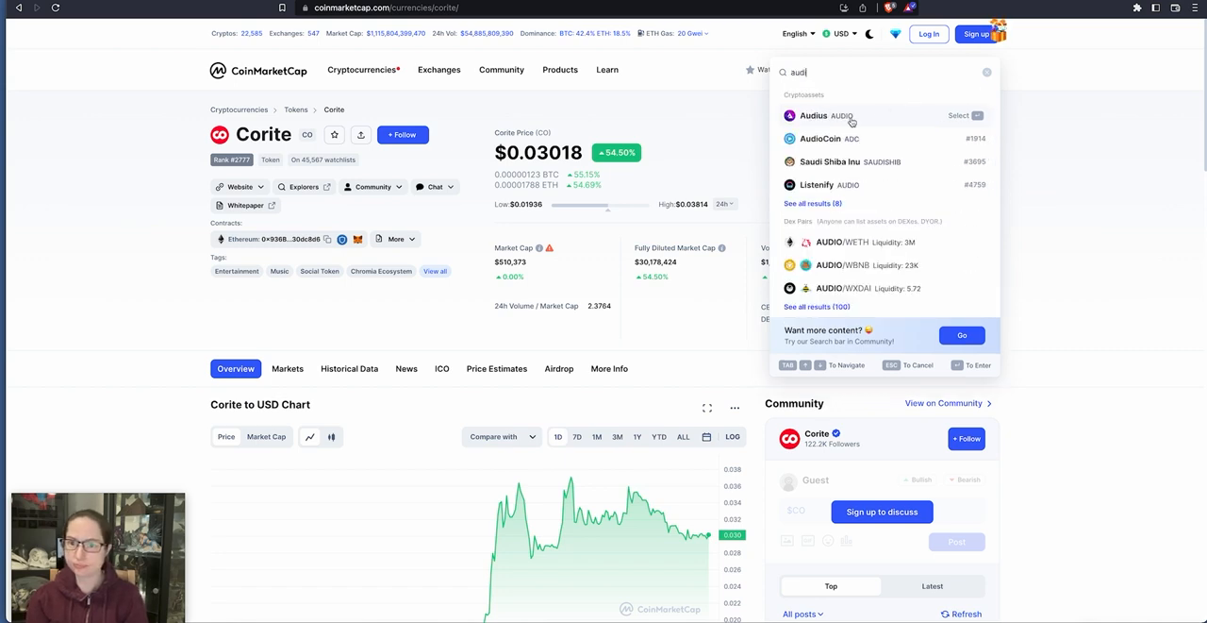
click(814, 116)
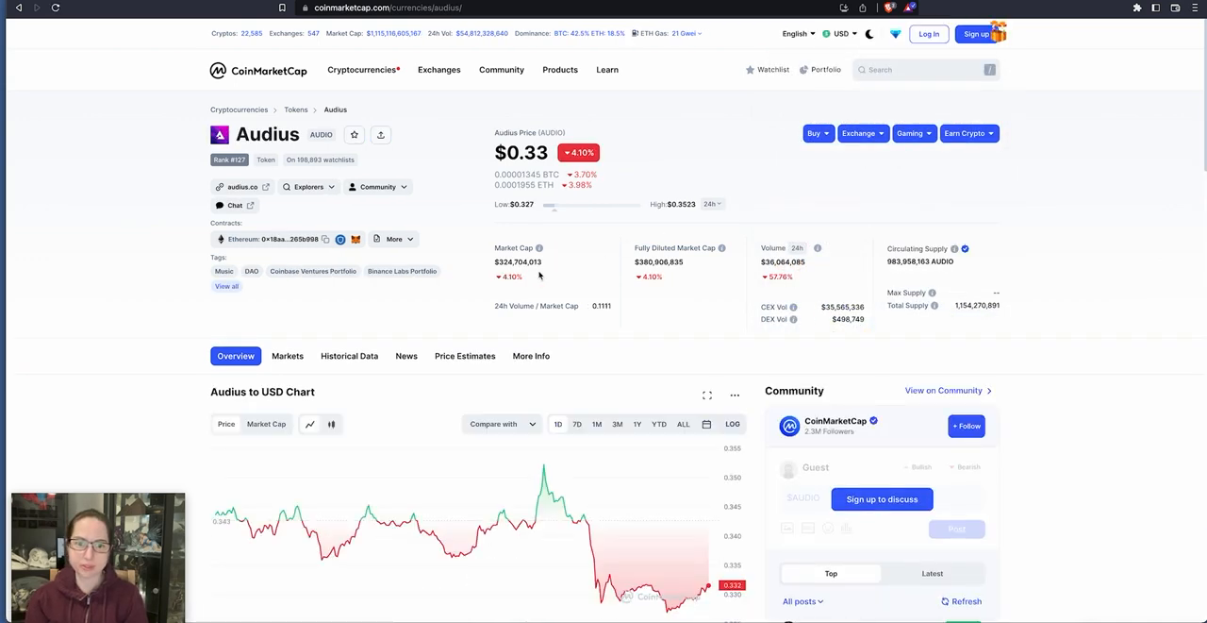
mouse_move(554, 269)
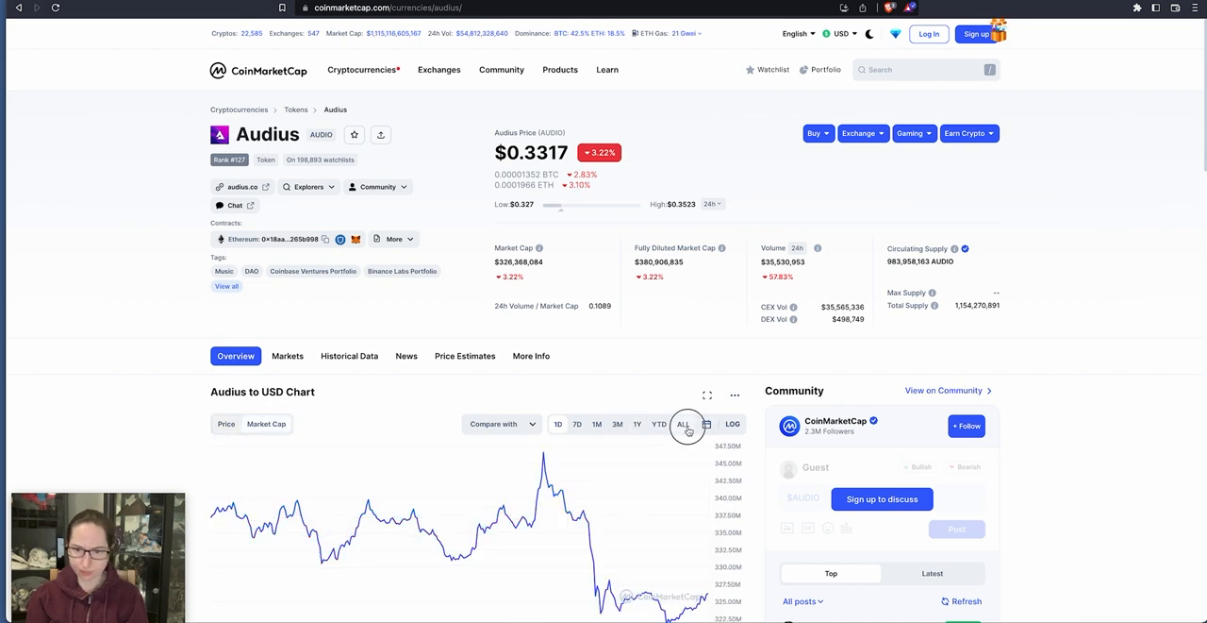
click(683, 424)
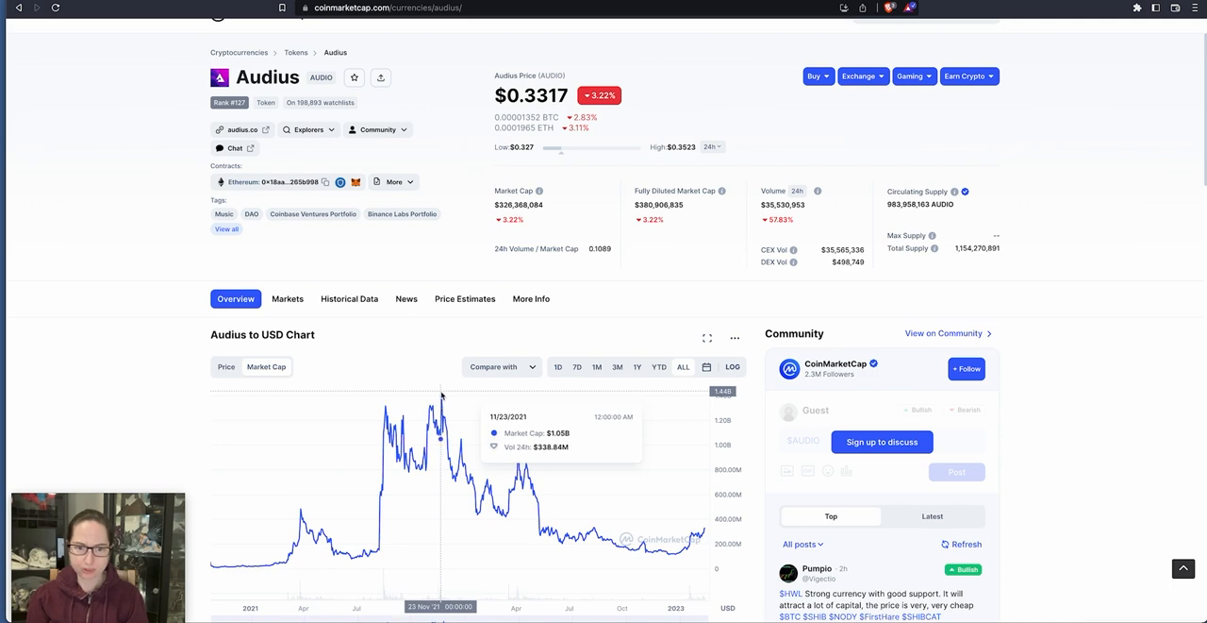
mouse_move(1073, 381)
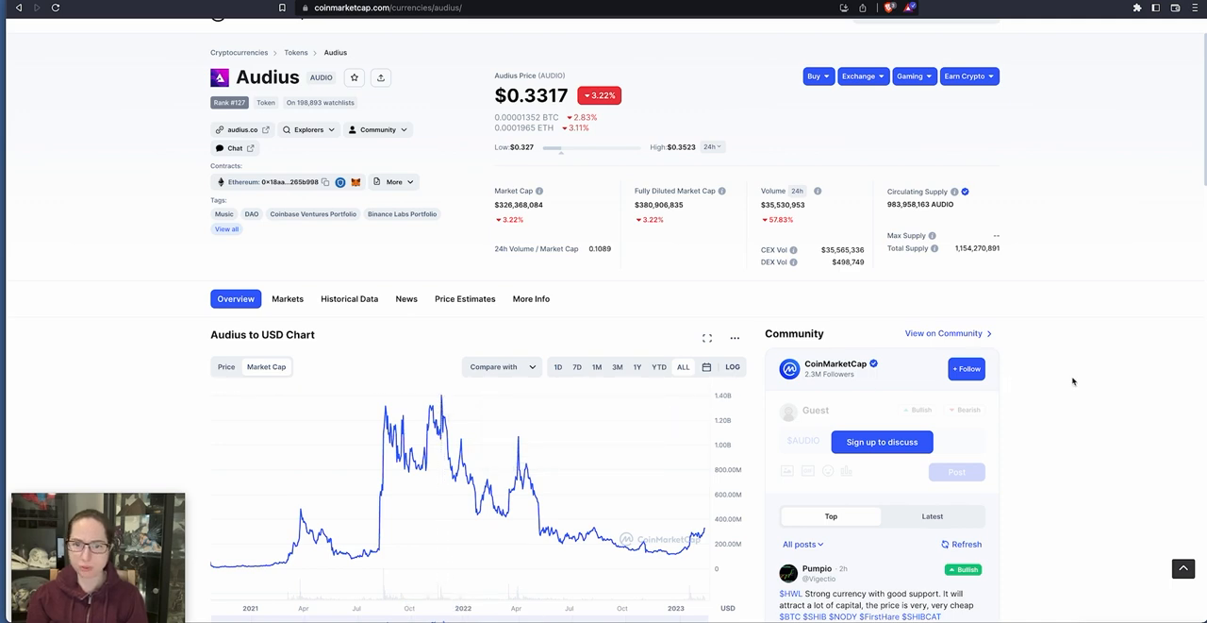
mouse_move(986, 512)
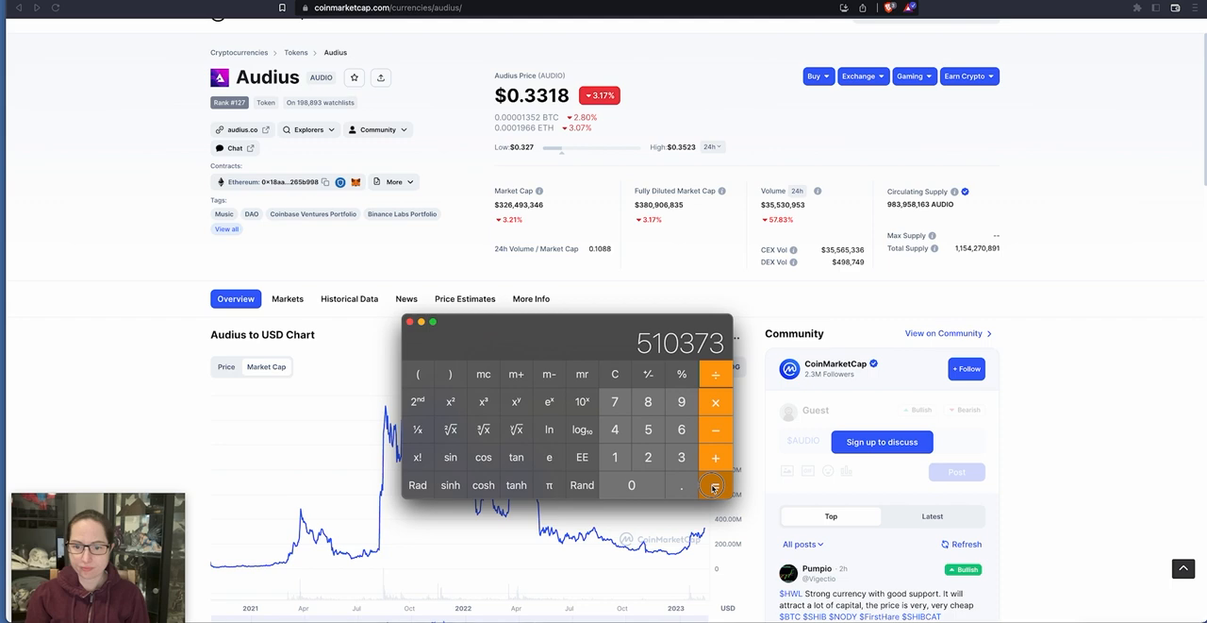
Step: Divide Audius' market cap by Corite's 510373 and chain multiples up to about 484,939
click(715, 485)
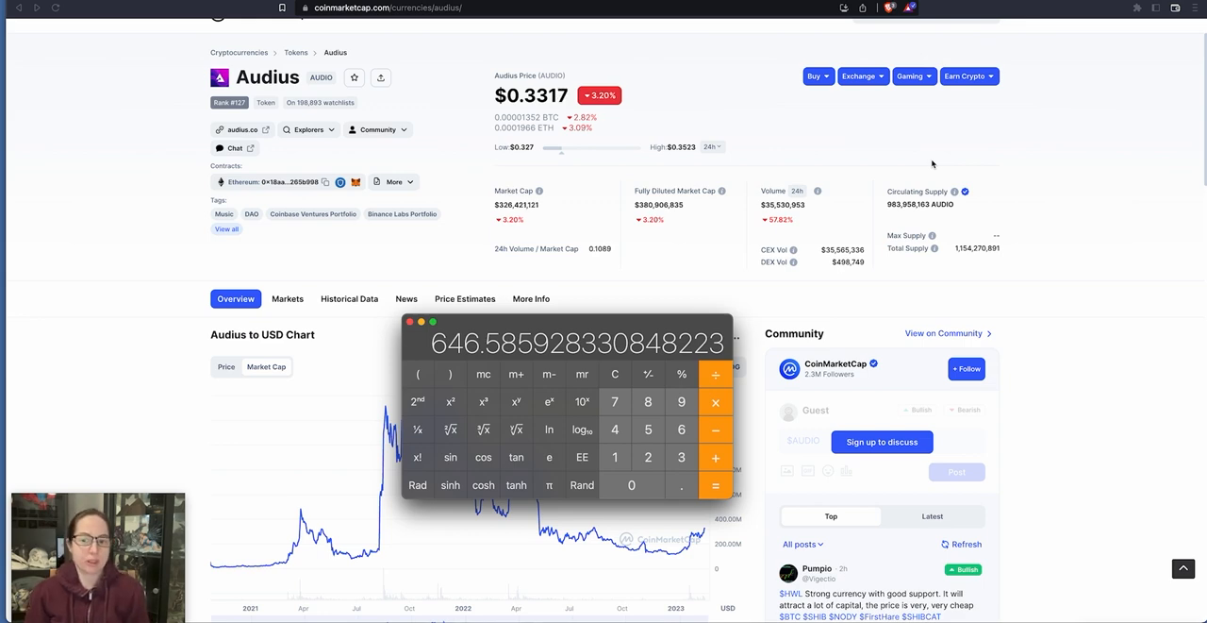
click(715, 402)
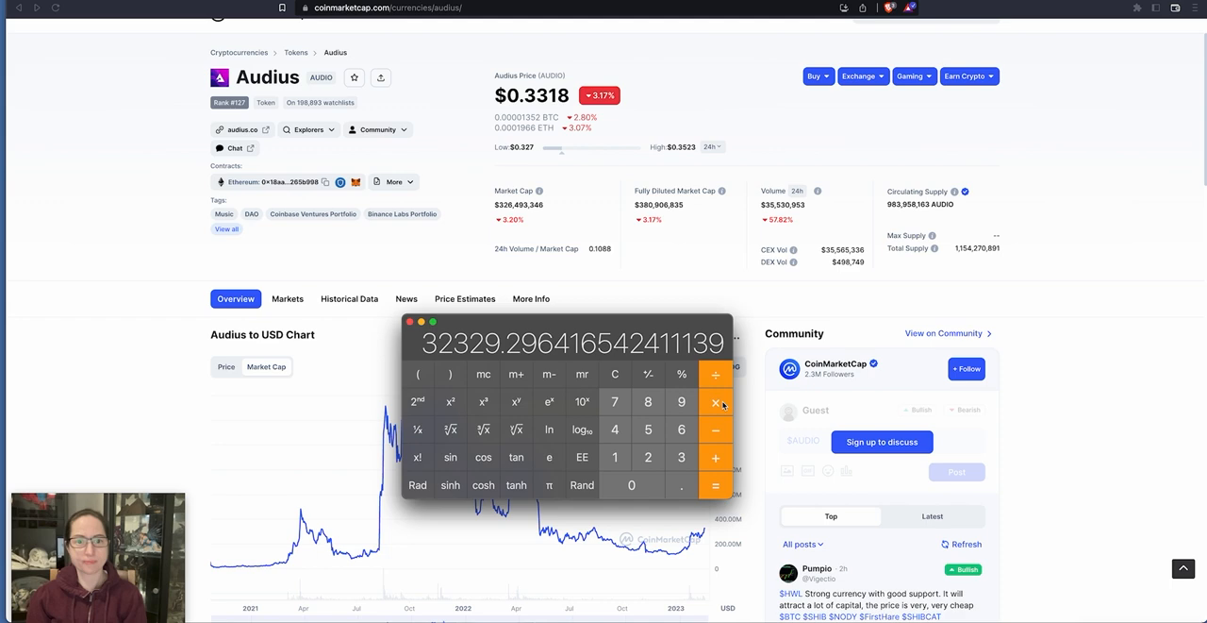
click(715, 485)
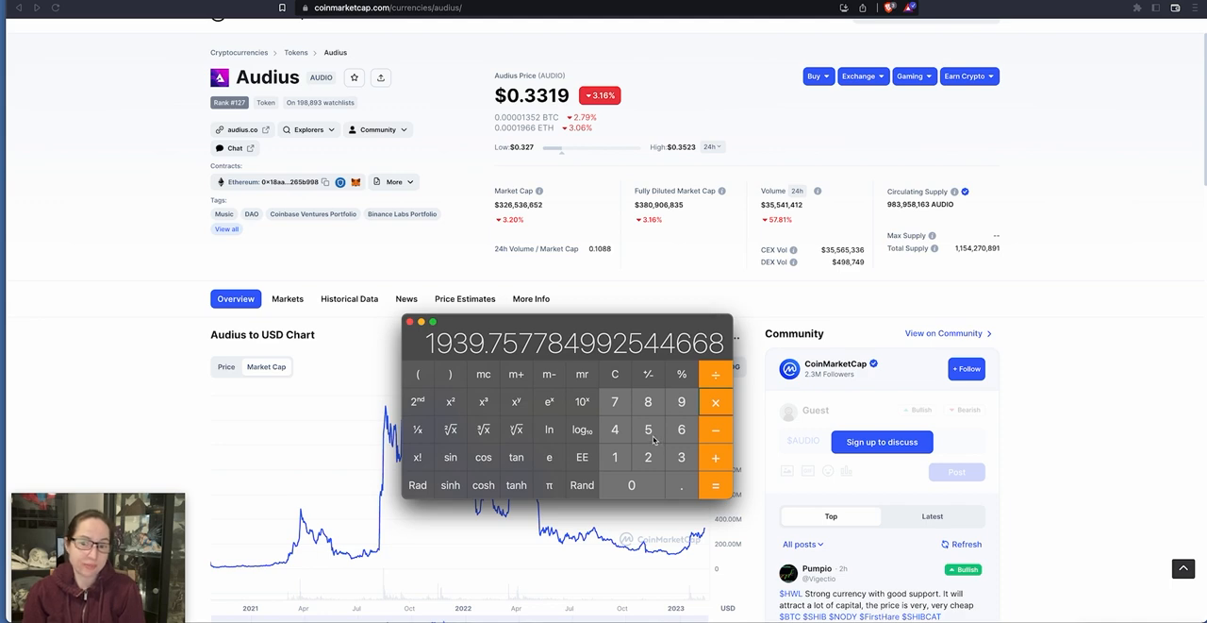
click(715, 485)
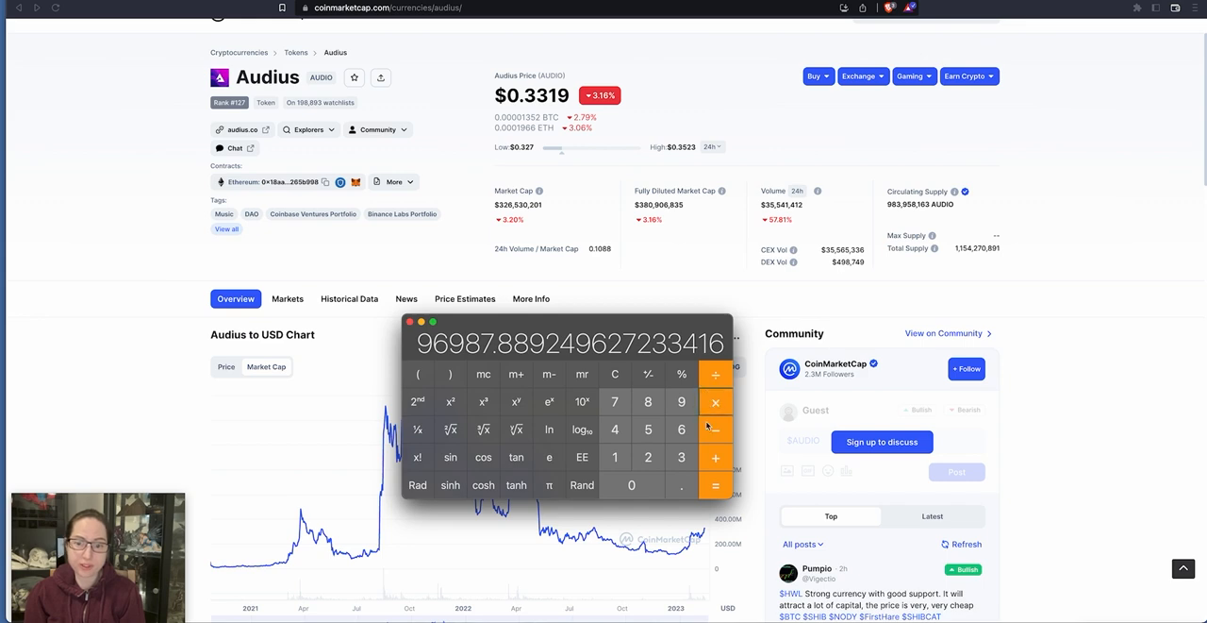
click(715, 484)
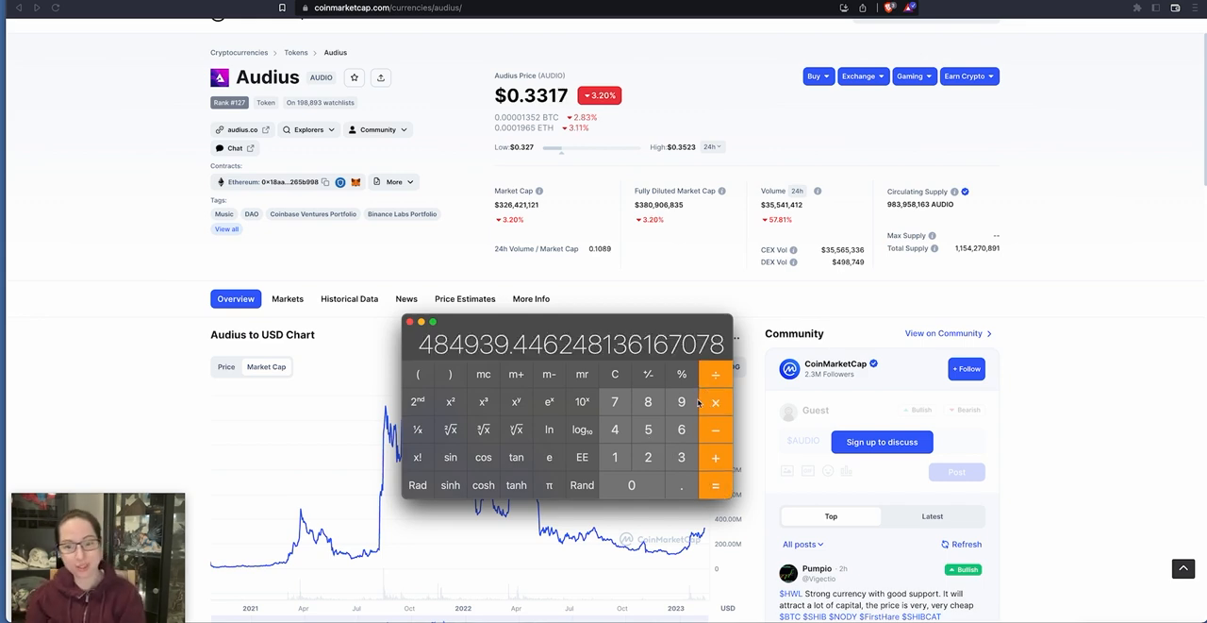
click(715, 485)
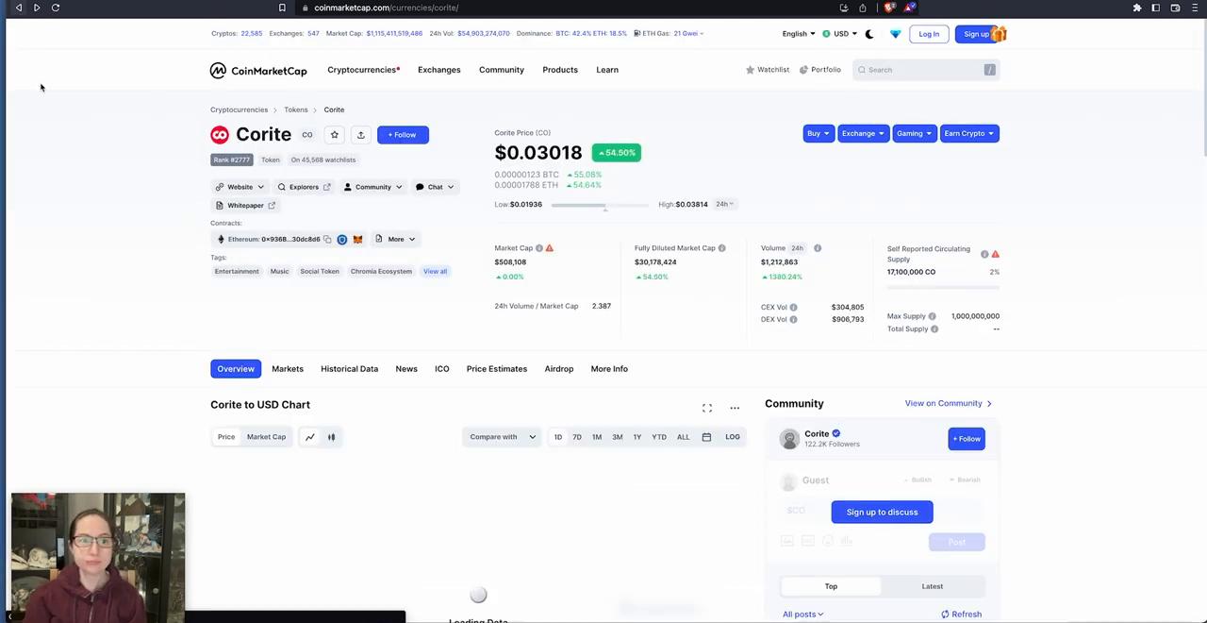
scroll(down, 3)
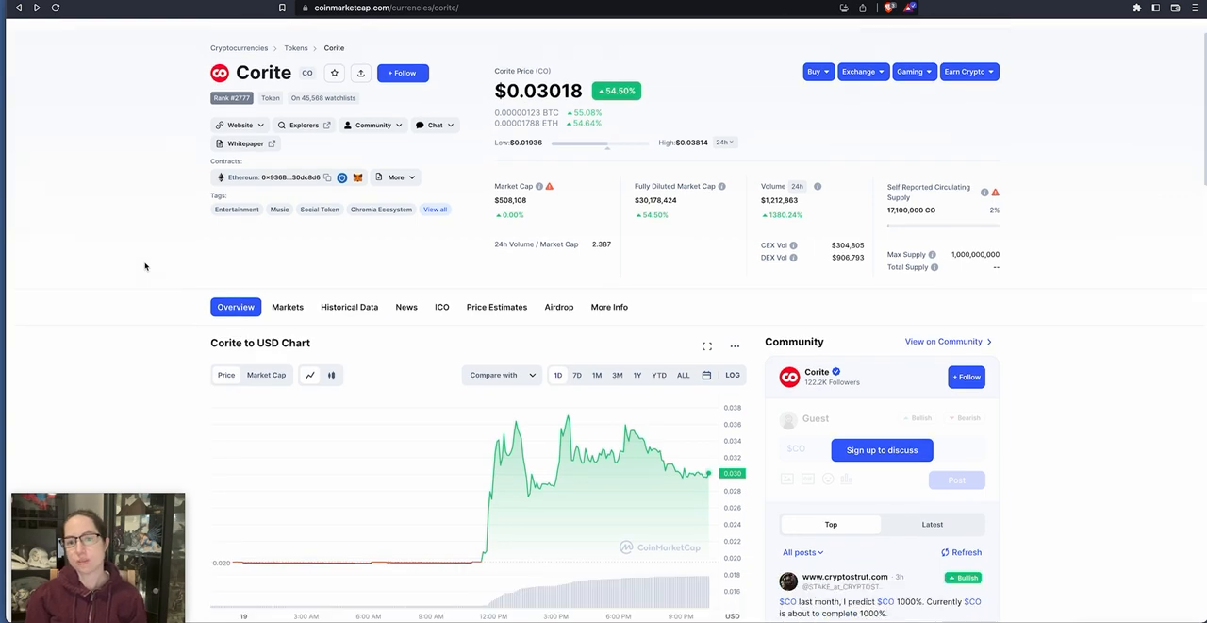
scroll(down, 3)
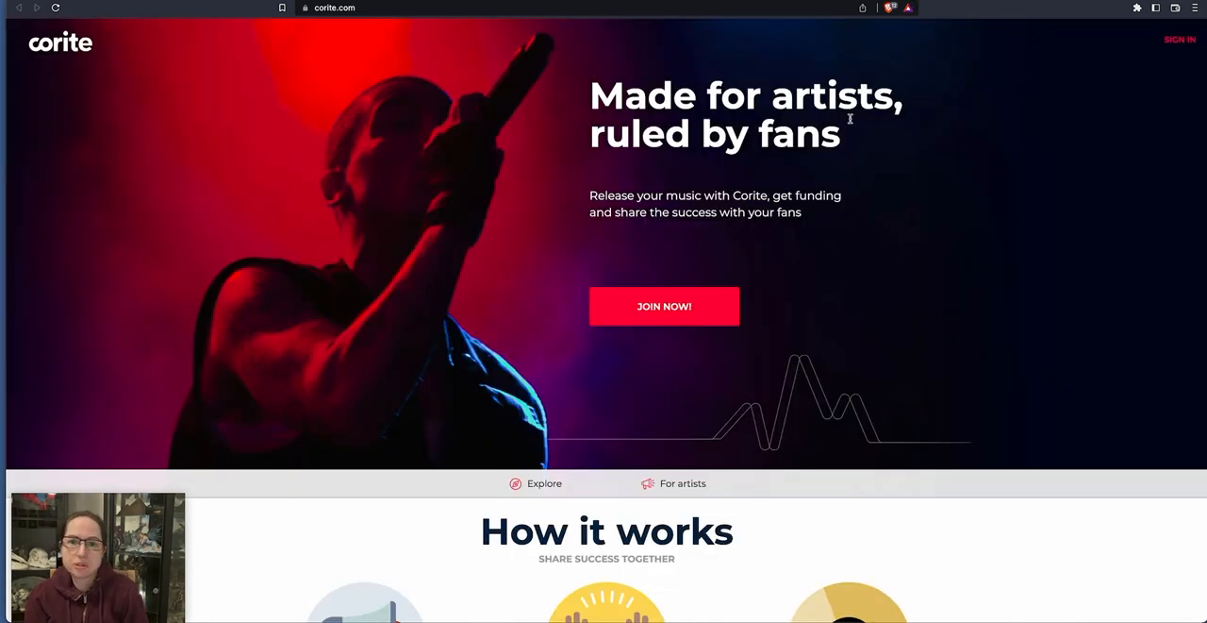
Step: Scroll corite.com through backers, artist-control and missions sections back to the 'Made for artists' top
scroll(down, 3)
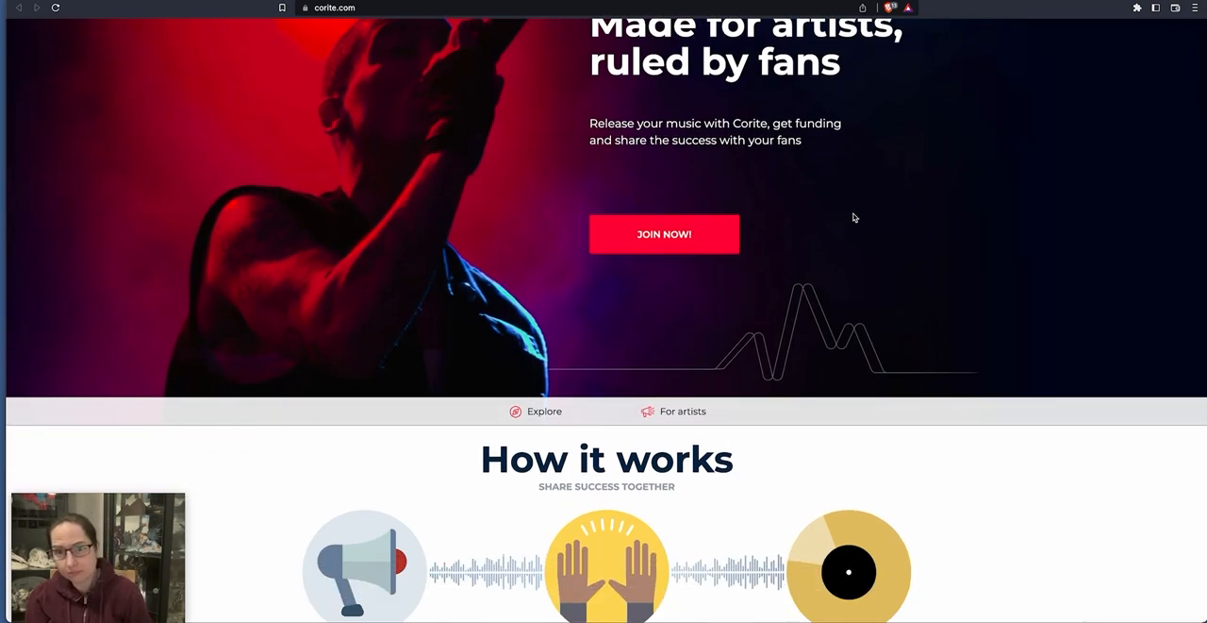
scroll(down, 3)
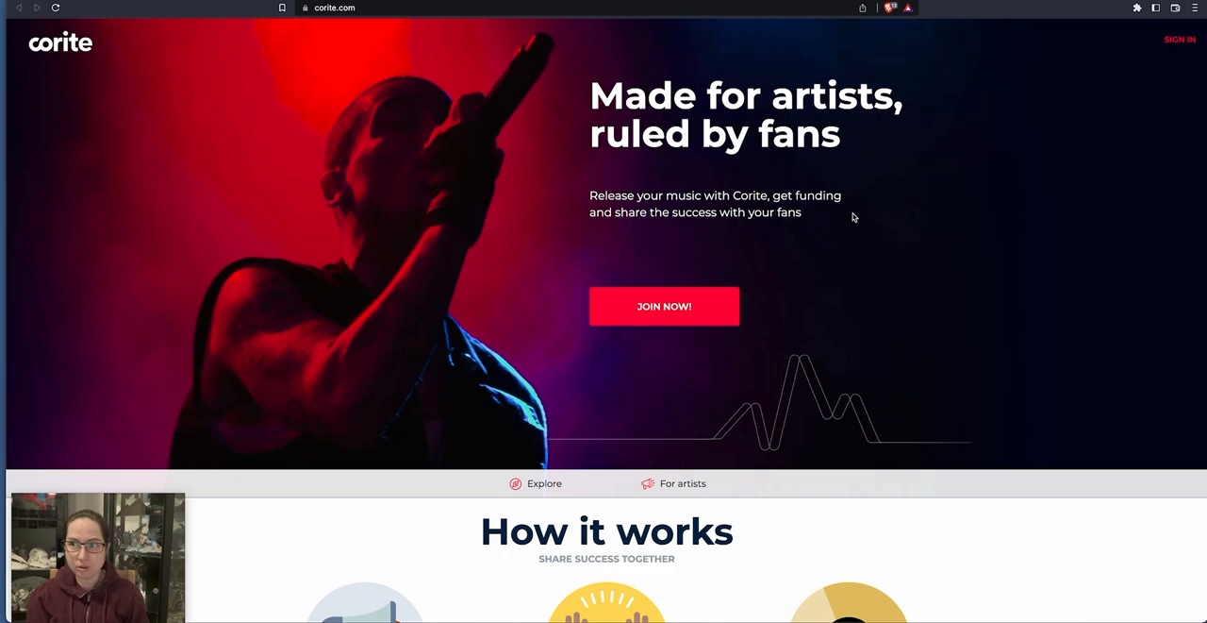
scroll(down, 3)
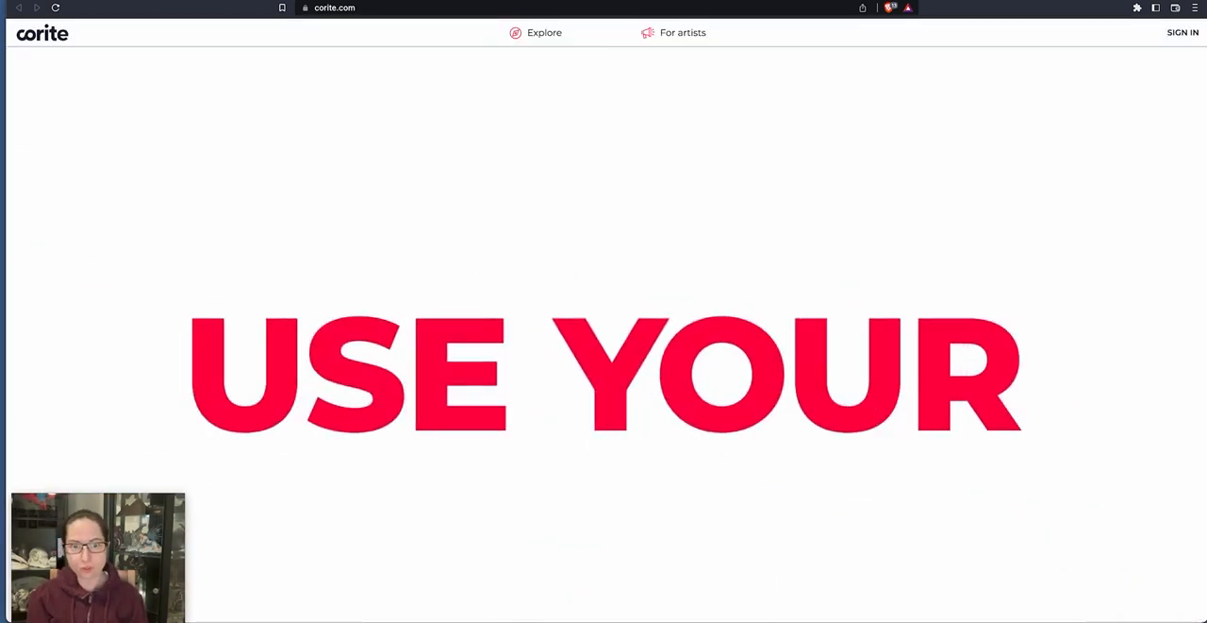
scroll(down, 3)
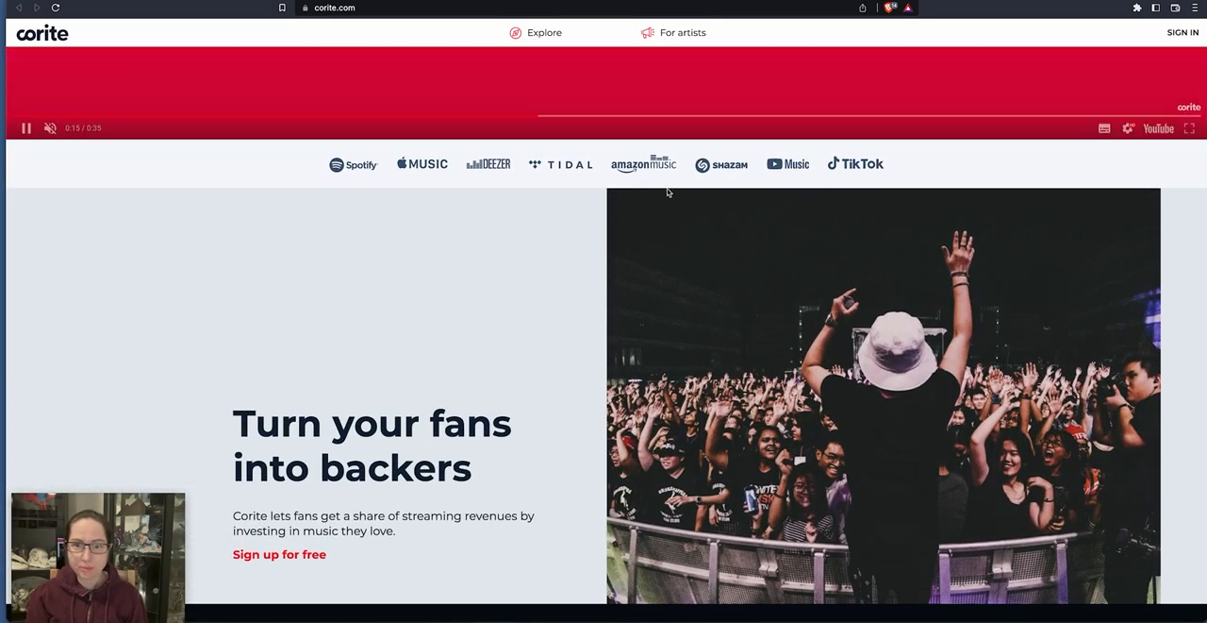
scroll(down, 3)
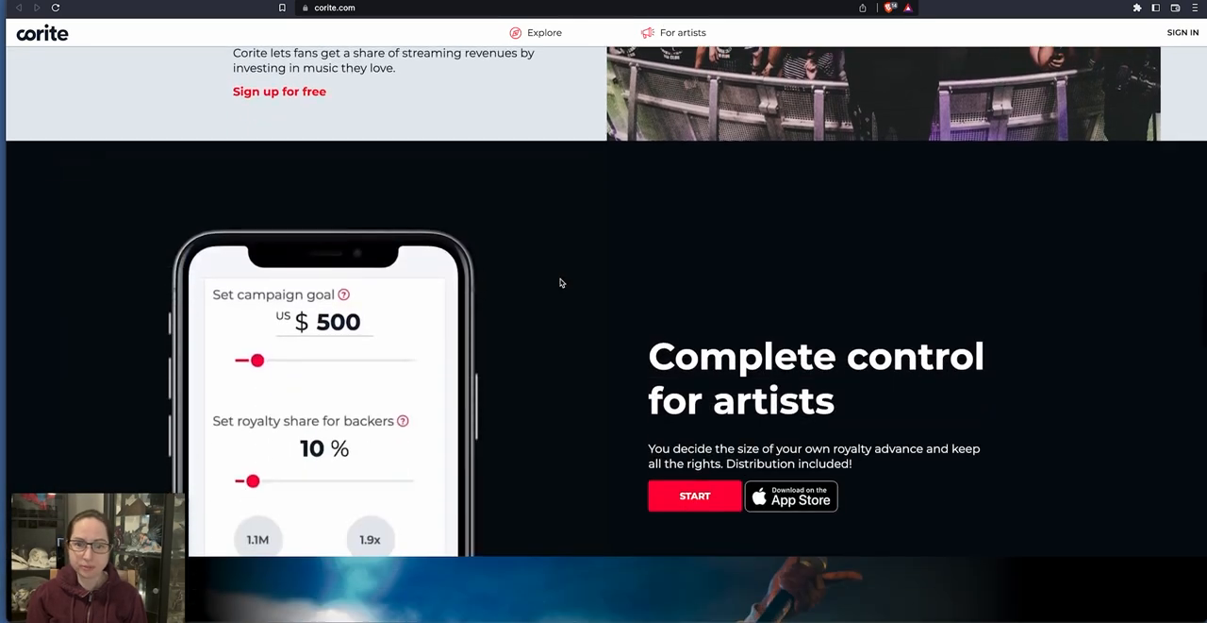
scroll(down, 3)
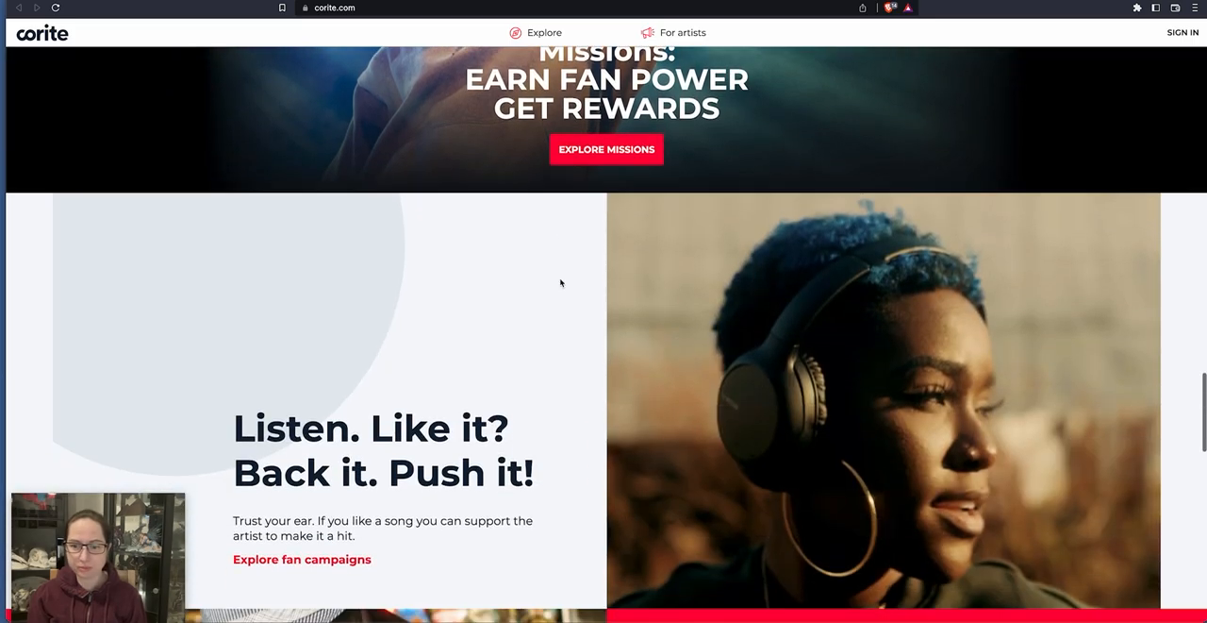
scroll(down, 3)
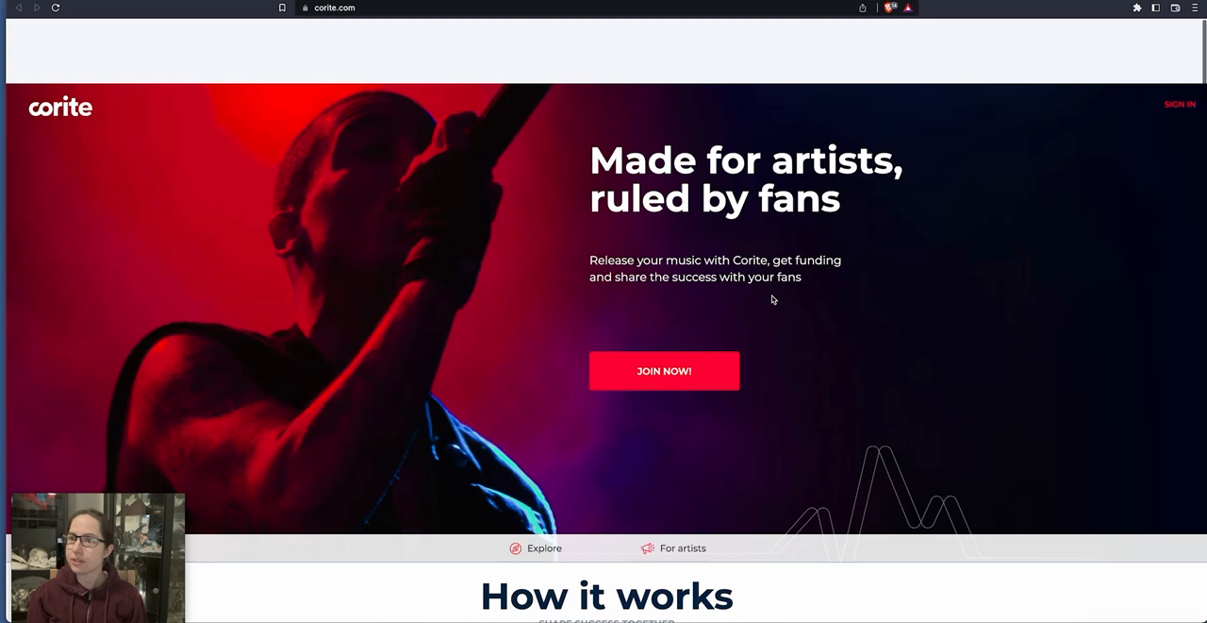
scroll(down, 3)
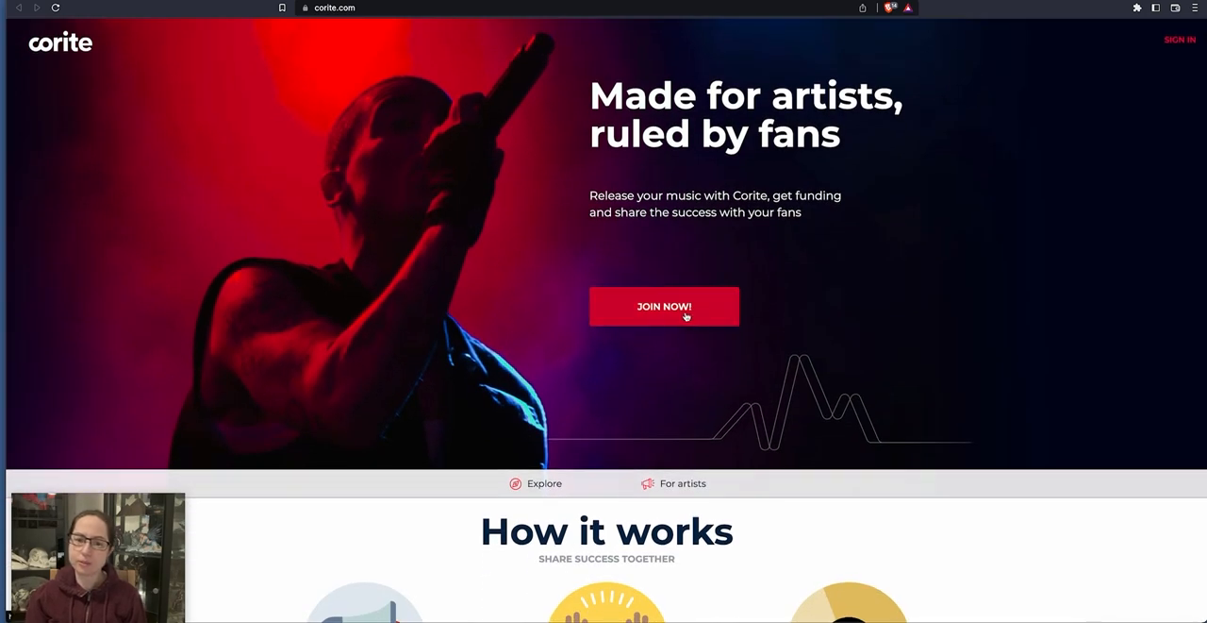
Step: View Corite's JOIN NOW sign-up page, then open the Explore campaigns page
click(664, 306)
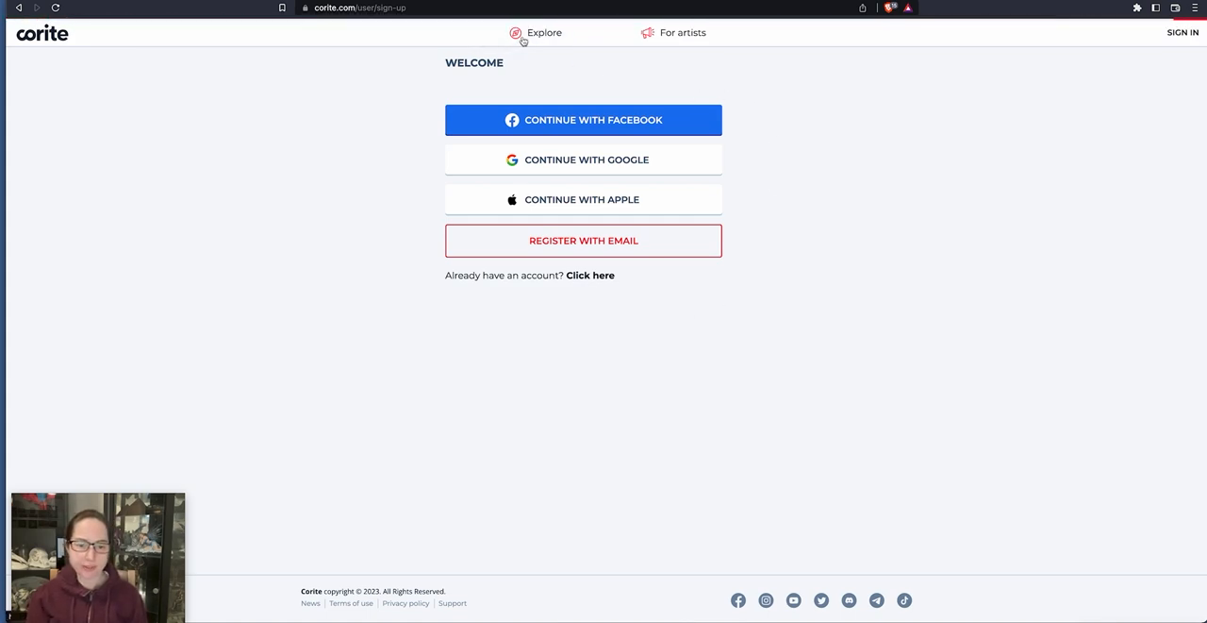
click(544, 32)
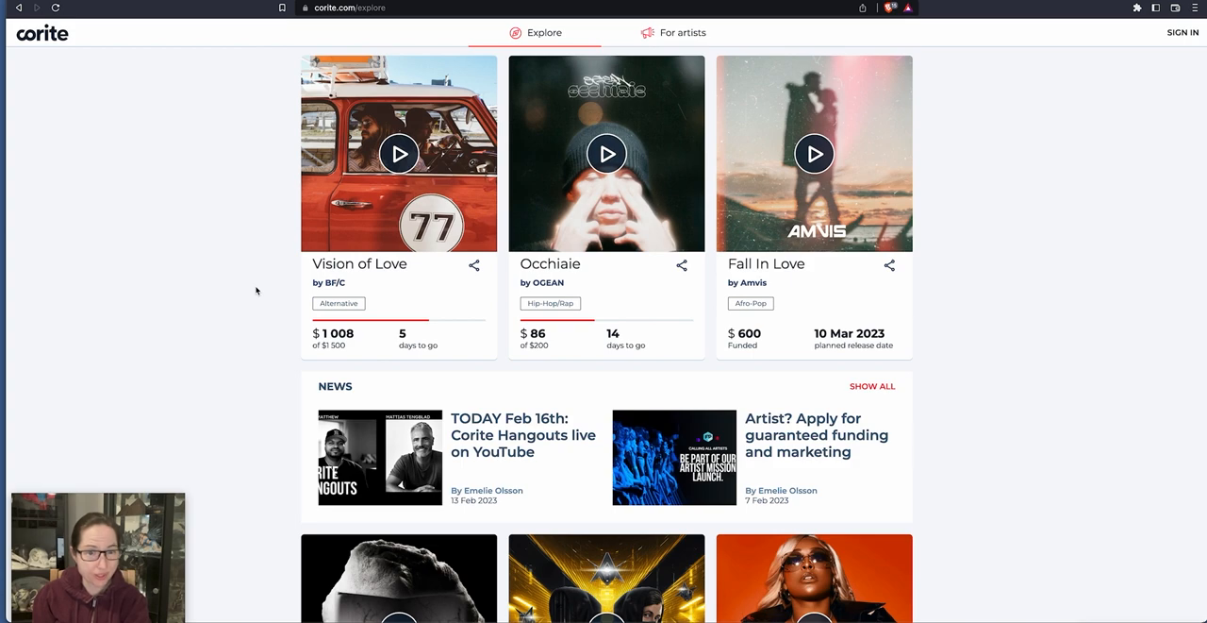
mouse_move(354, 271)
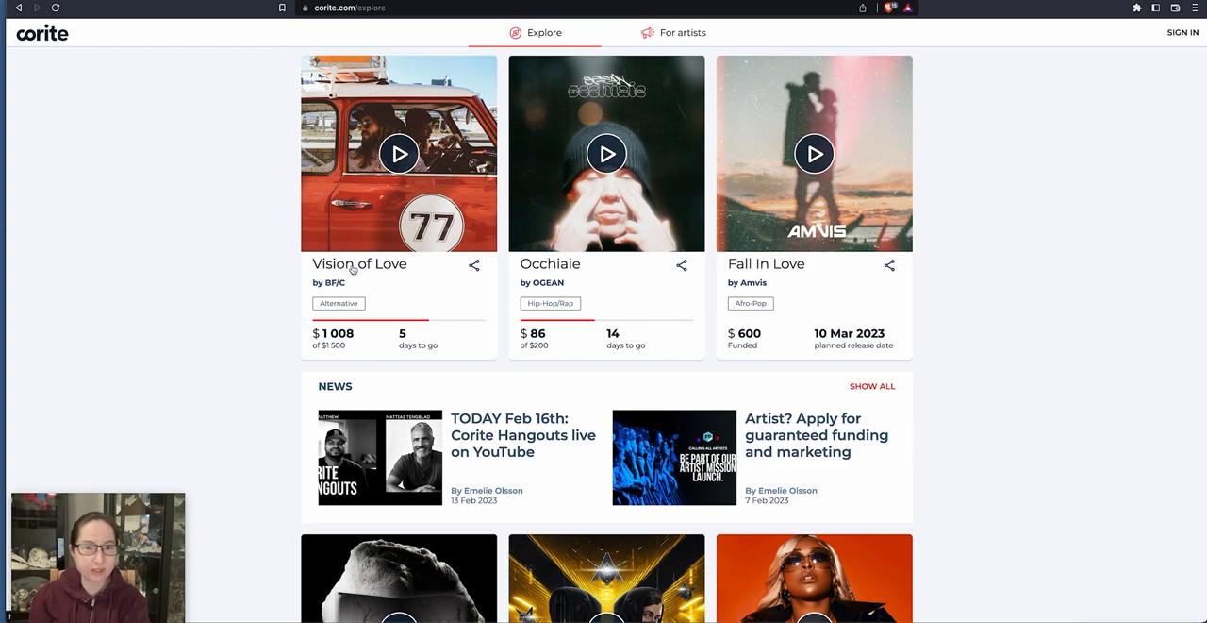
mouse_move(202, 233)
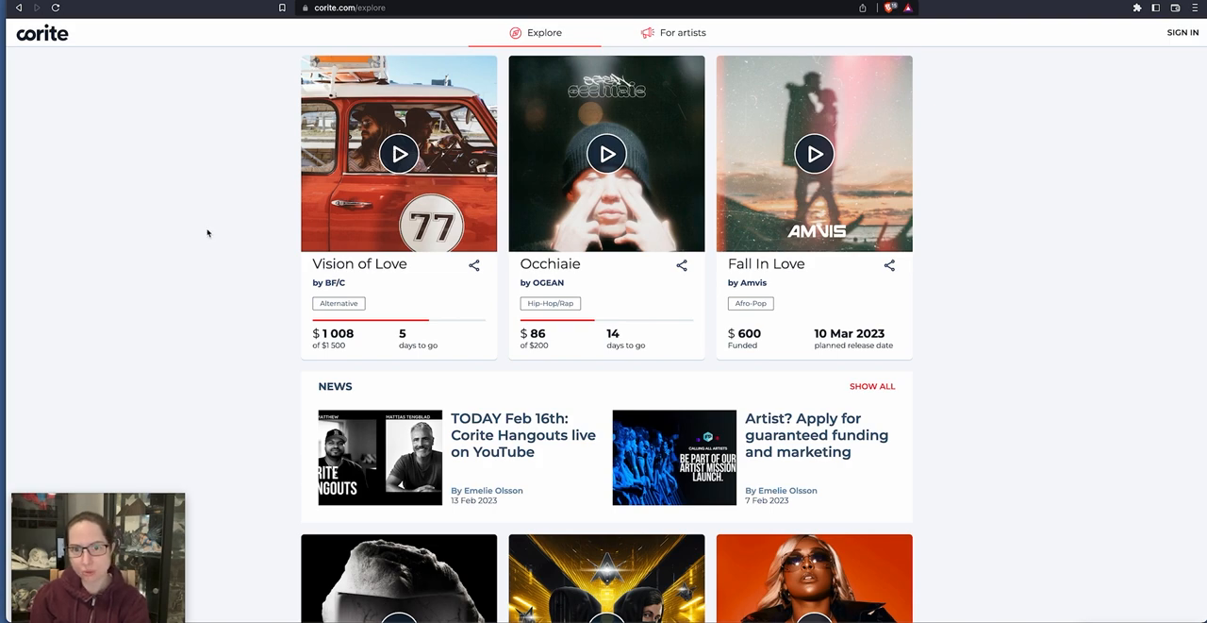
Step: Scroll the Explore page through campaign cards and Mission Top List to older released tracks
scroll(down, 3)
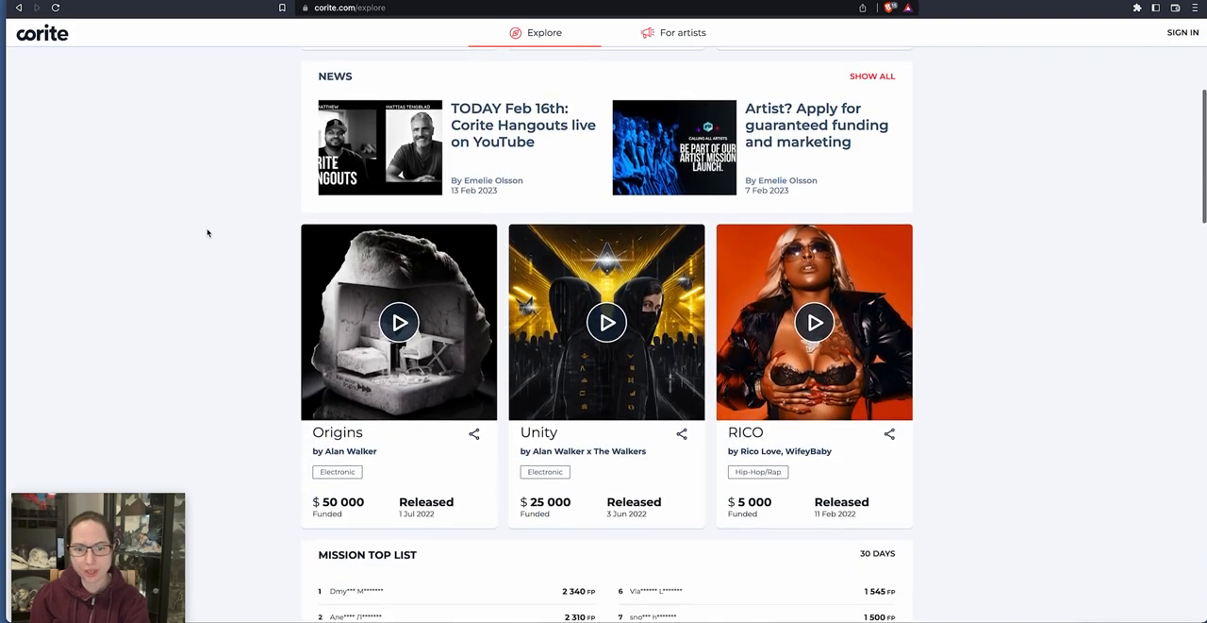
scroll(down, 3)
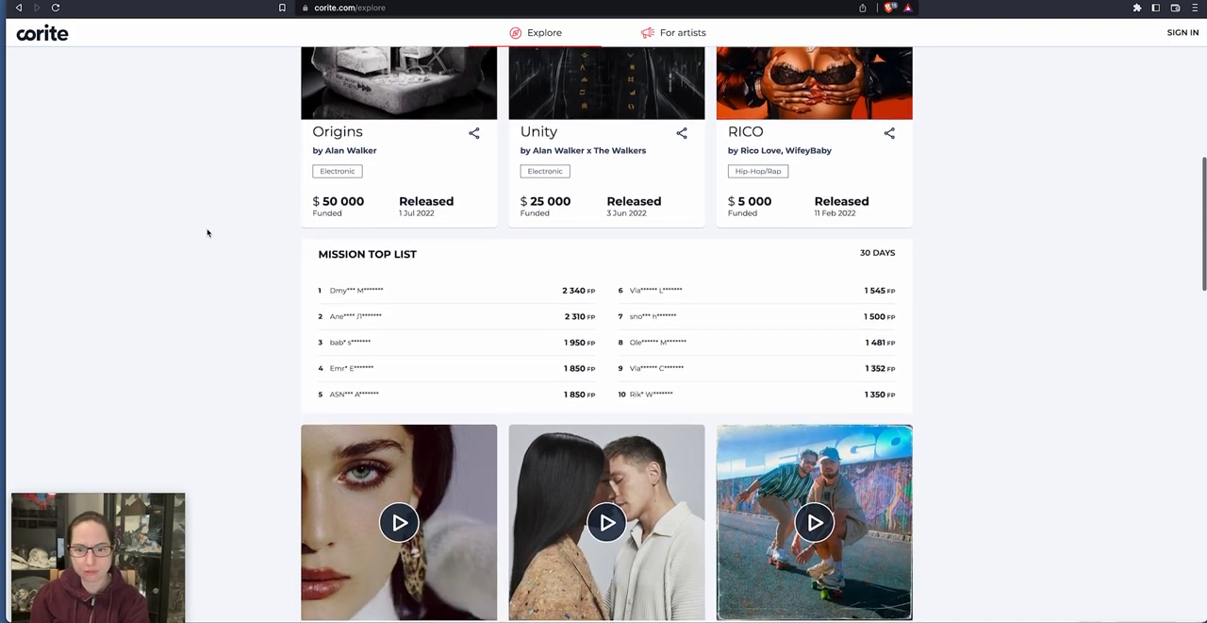
scroll(down, 3)
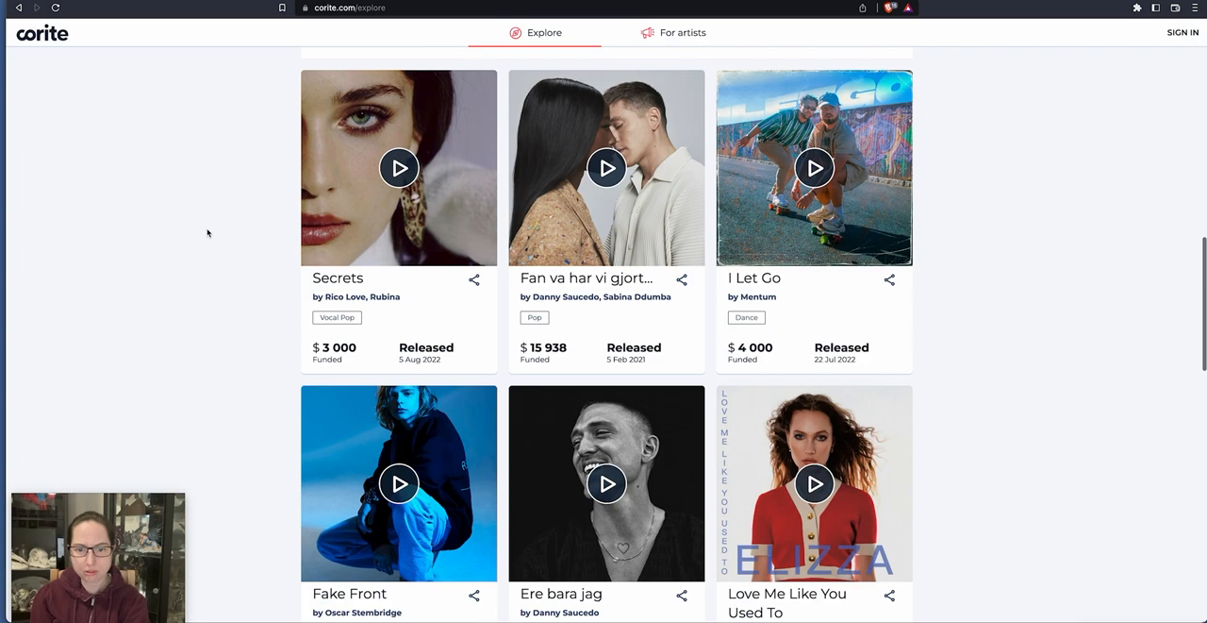
scroll(down, 3)
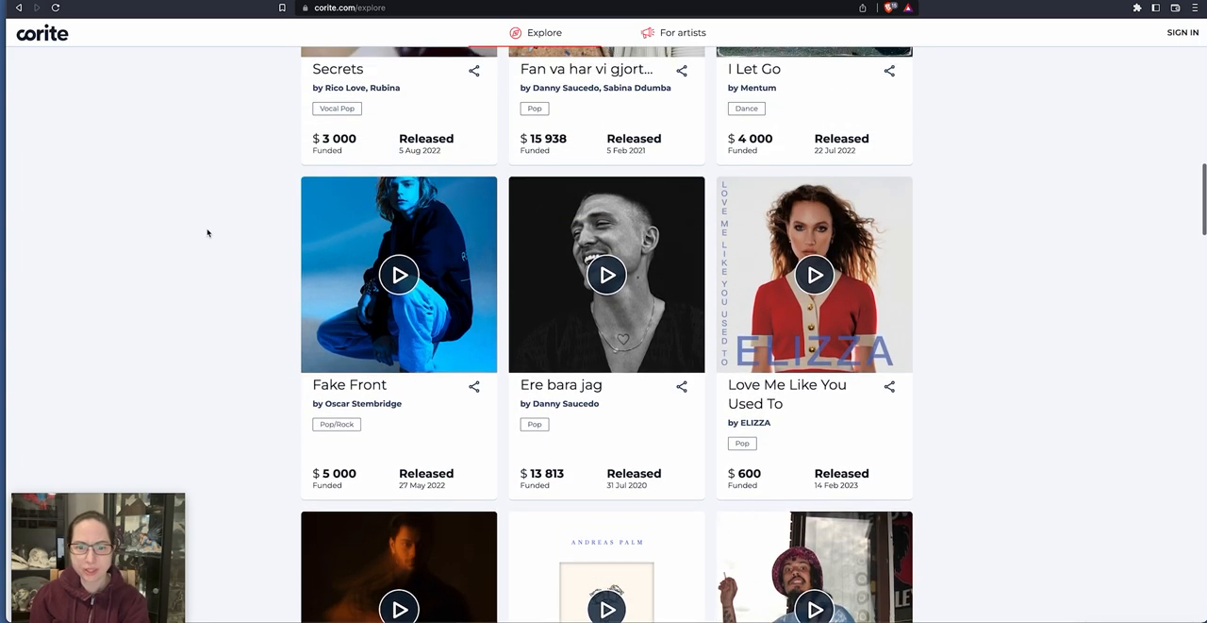
scroll(down, 3)
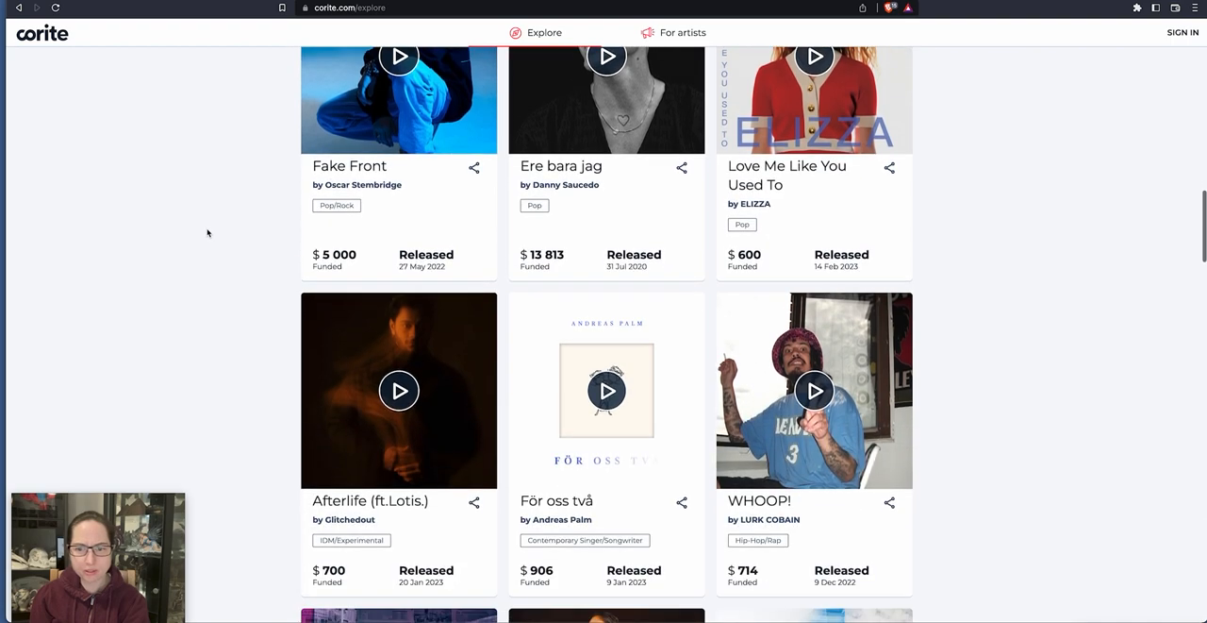
scroll(down, 3)
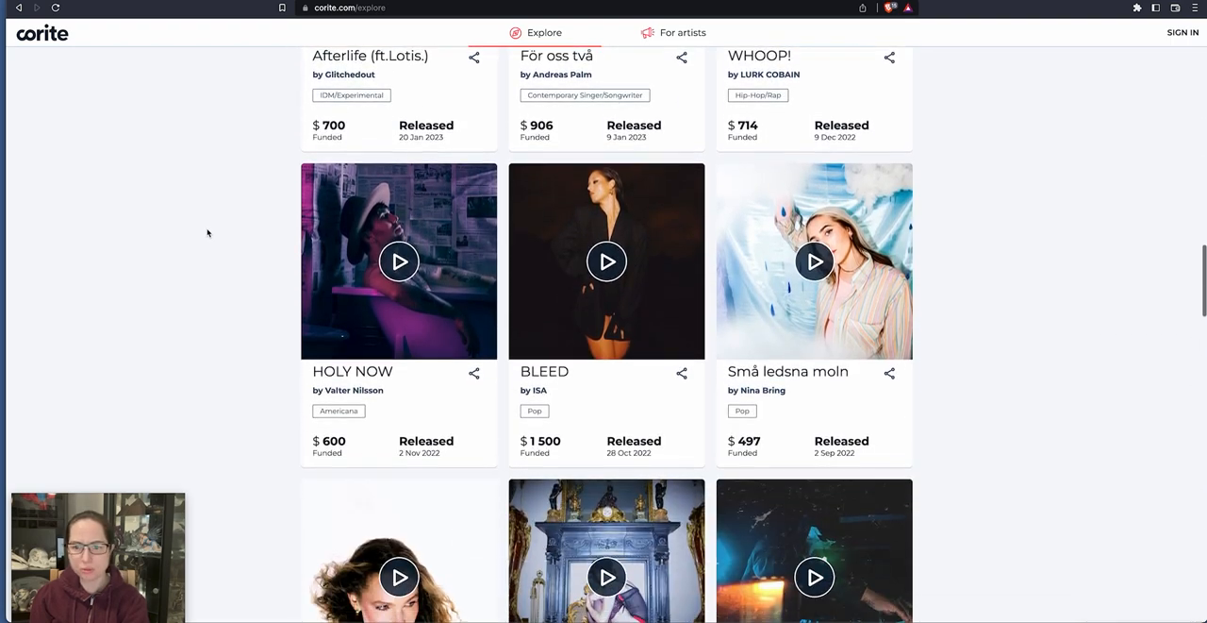
scroll(down, 3)
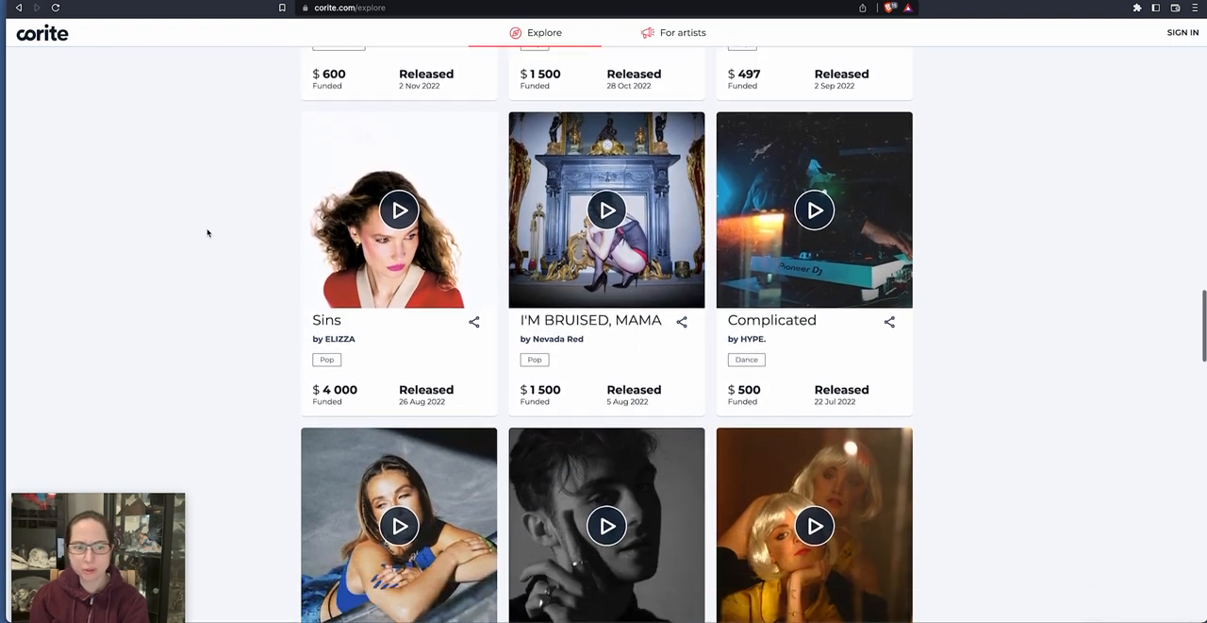
scroll(down, 3)
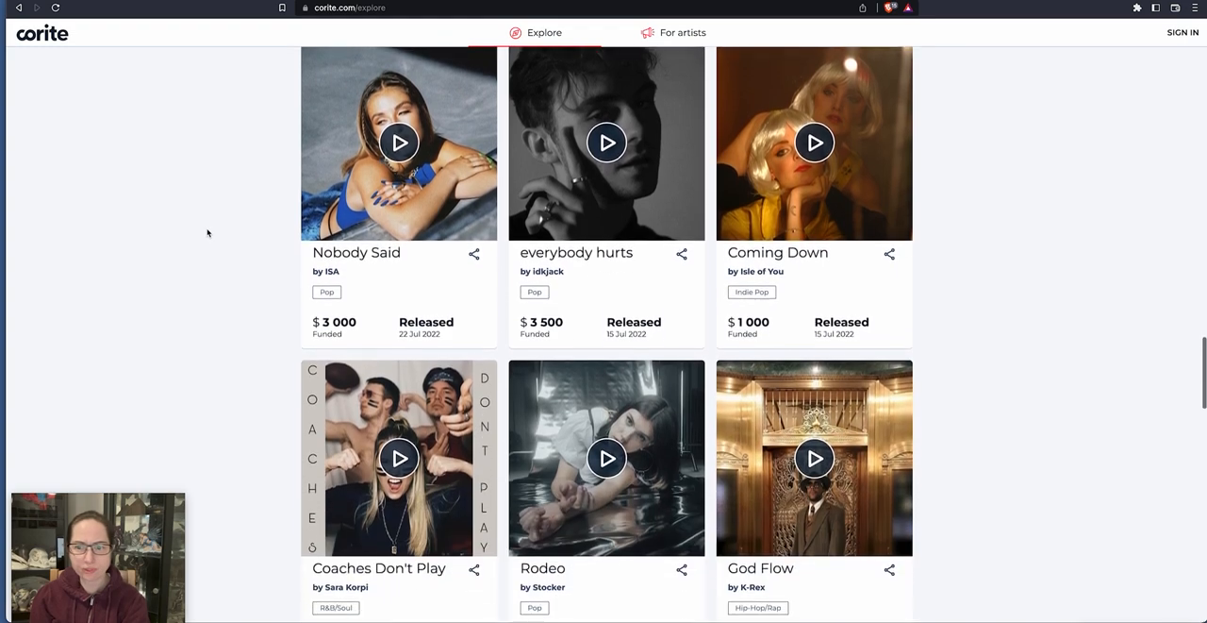
scroll(down, 3)
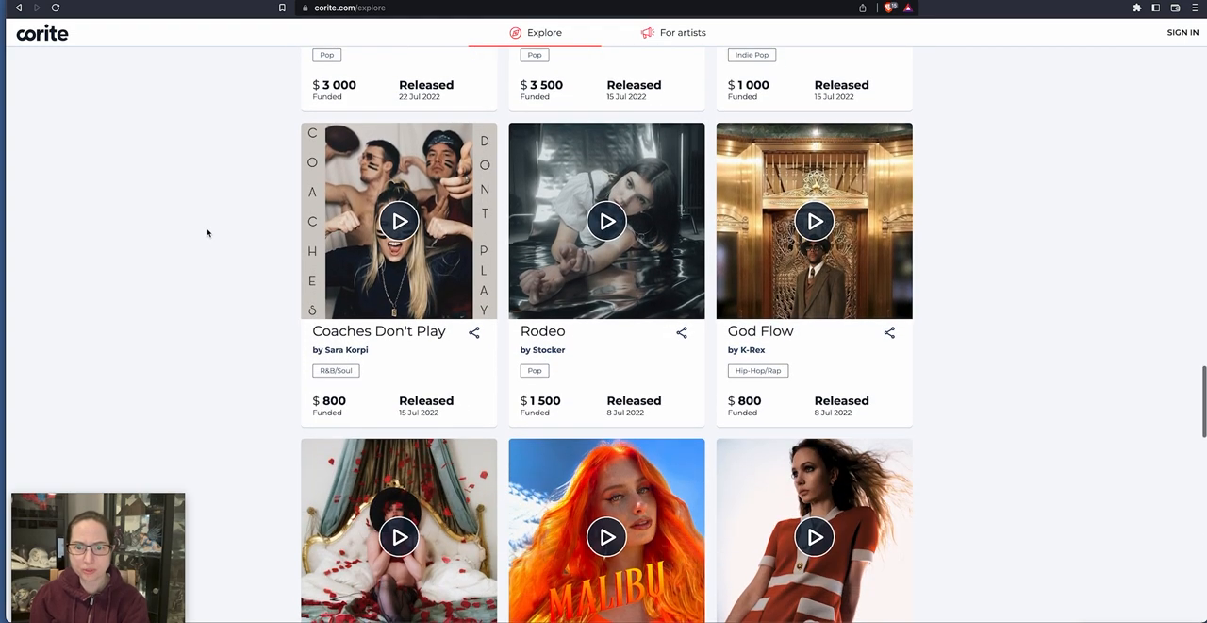
scroll(down, 3)
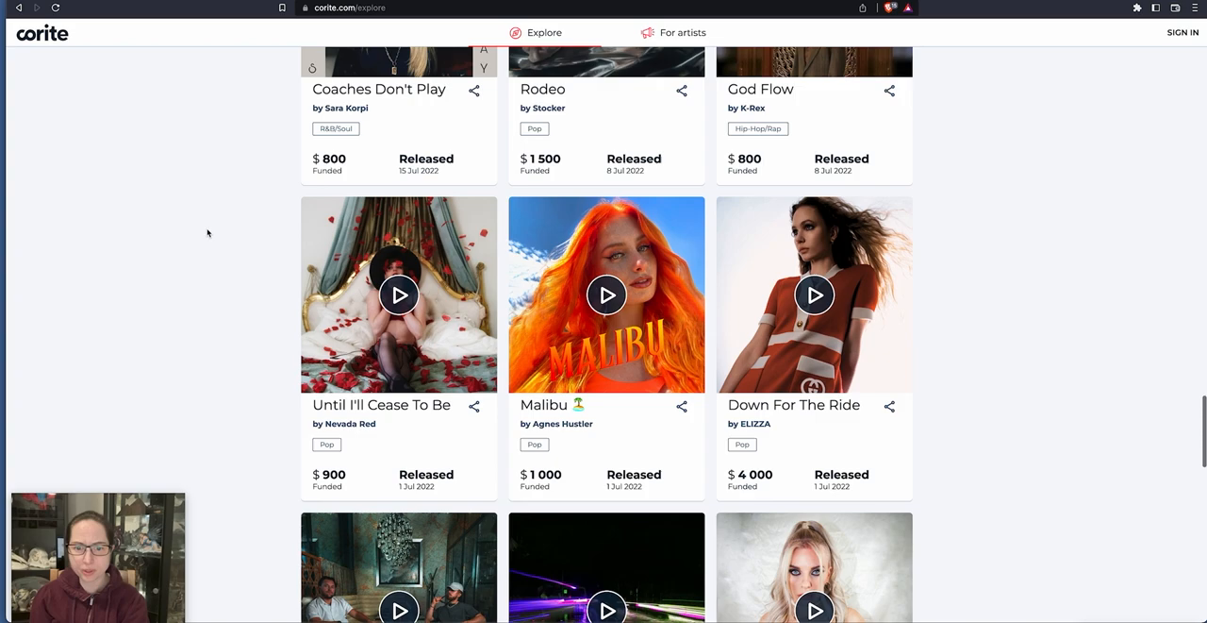
scroll(down, 3)
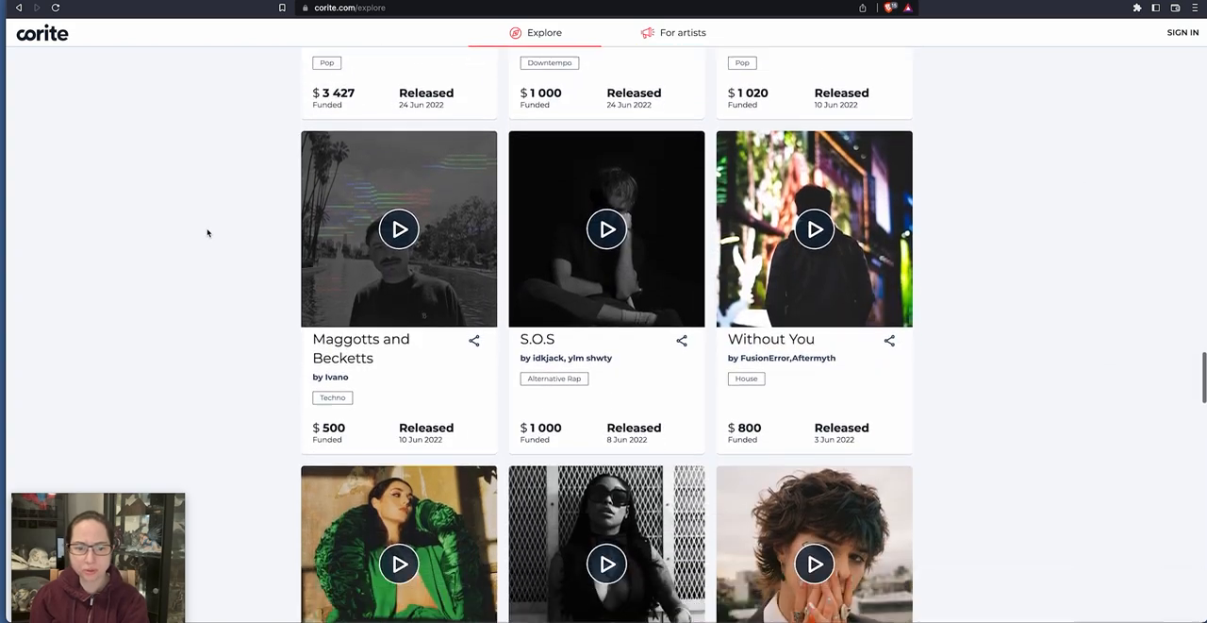
scroll(down, 3)
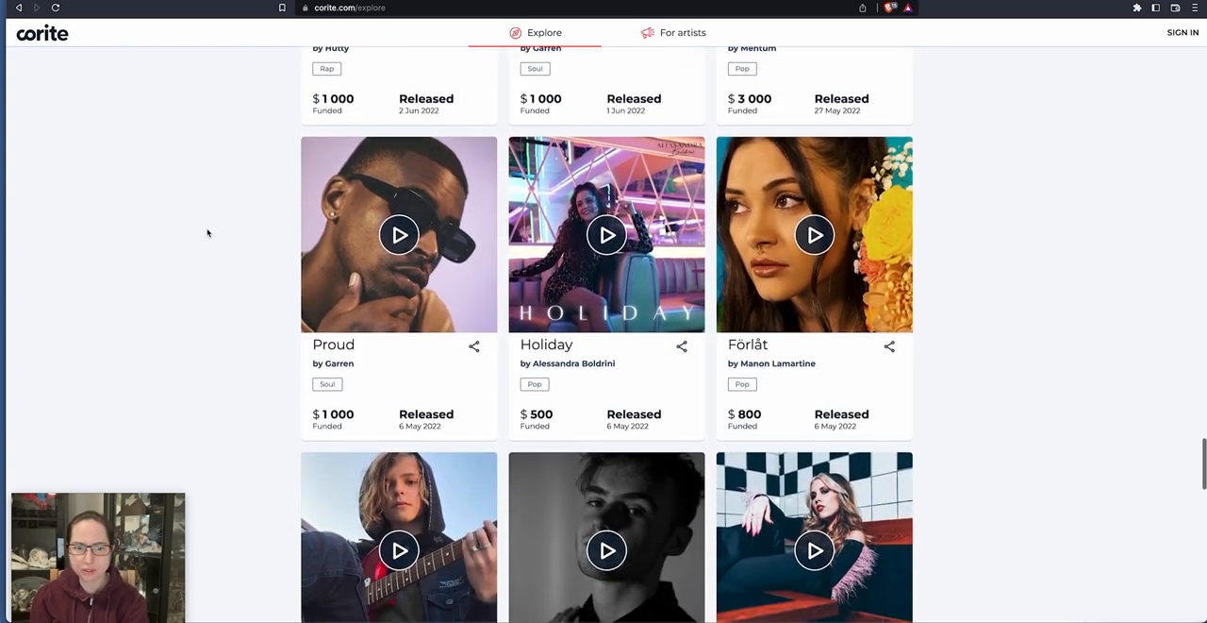
scroll(down, 3)
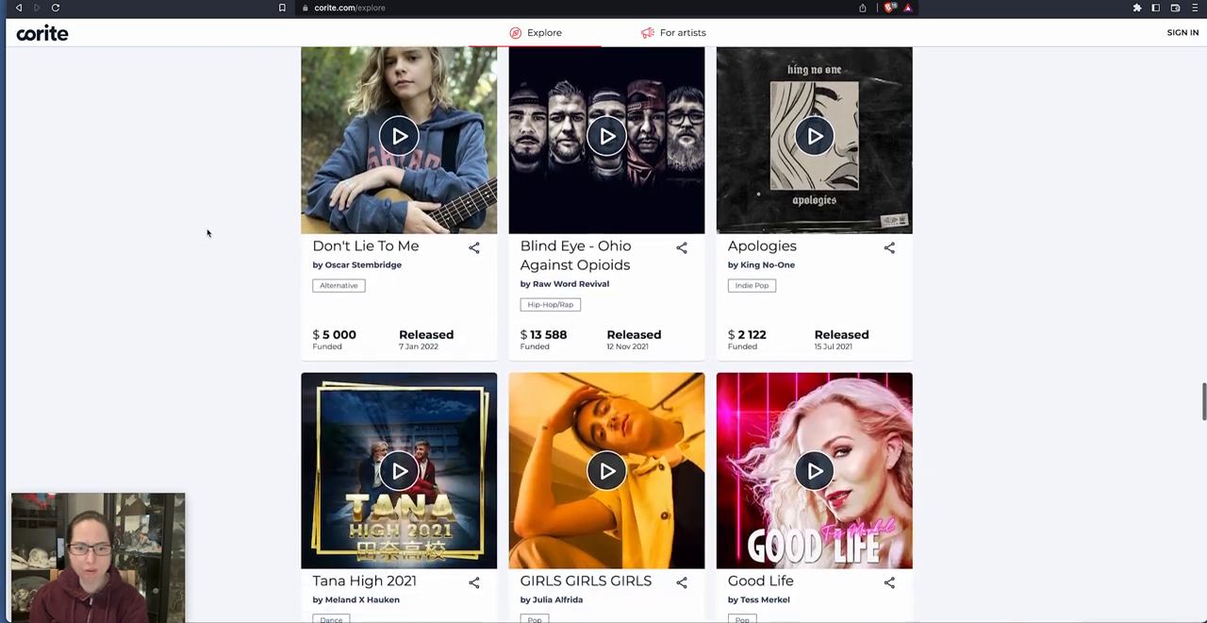
scroll(down, 3)
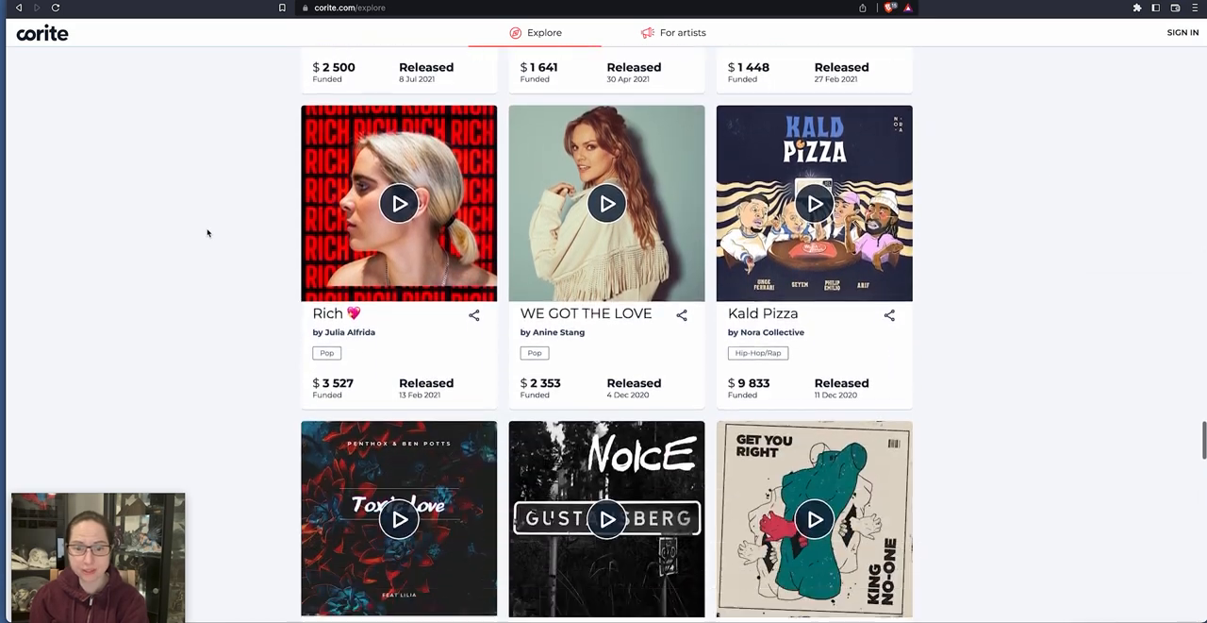
scroll(down, 3)
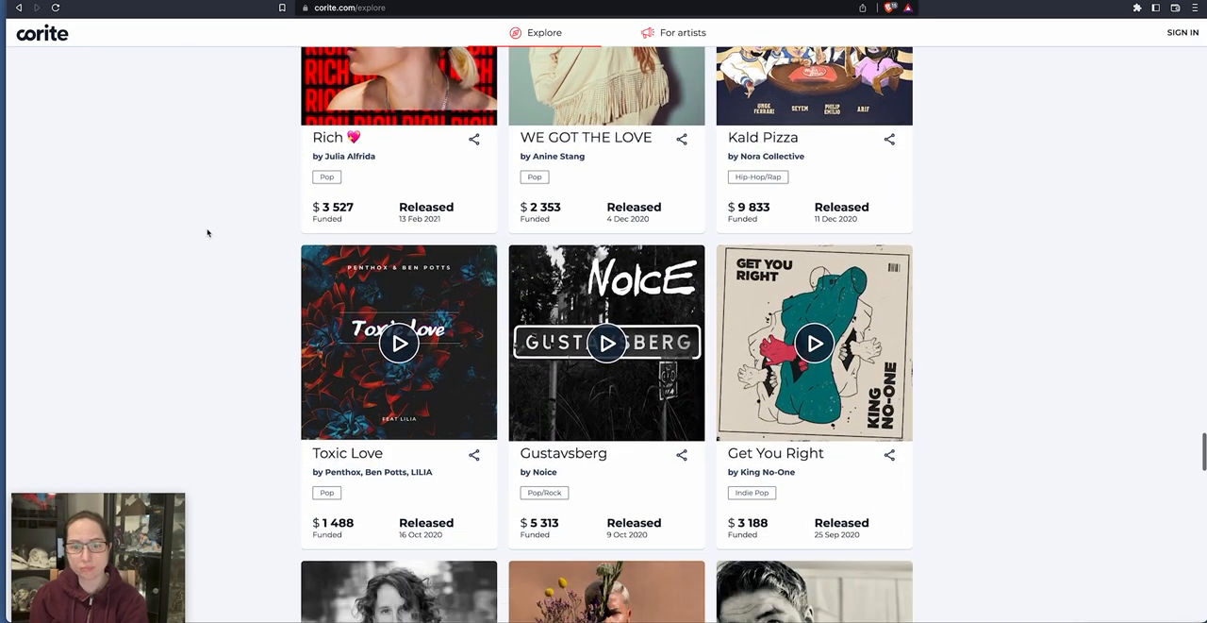
scroll(down, 3)
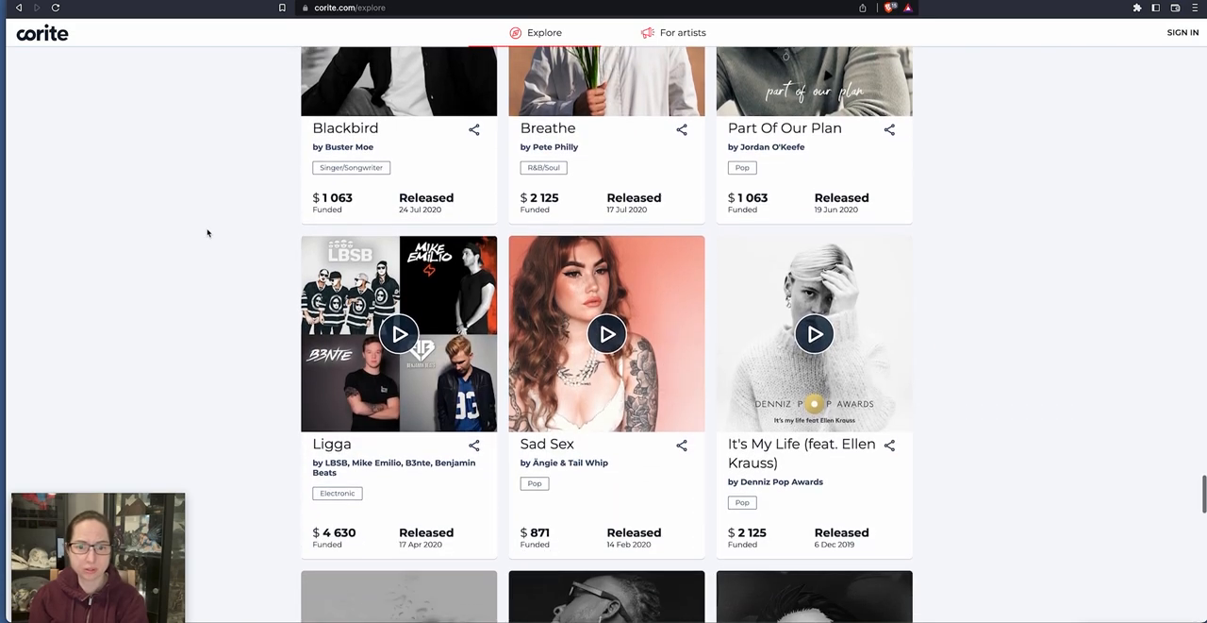
scroll(down, 3)
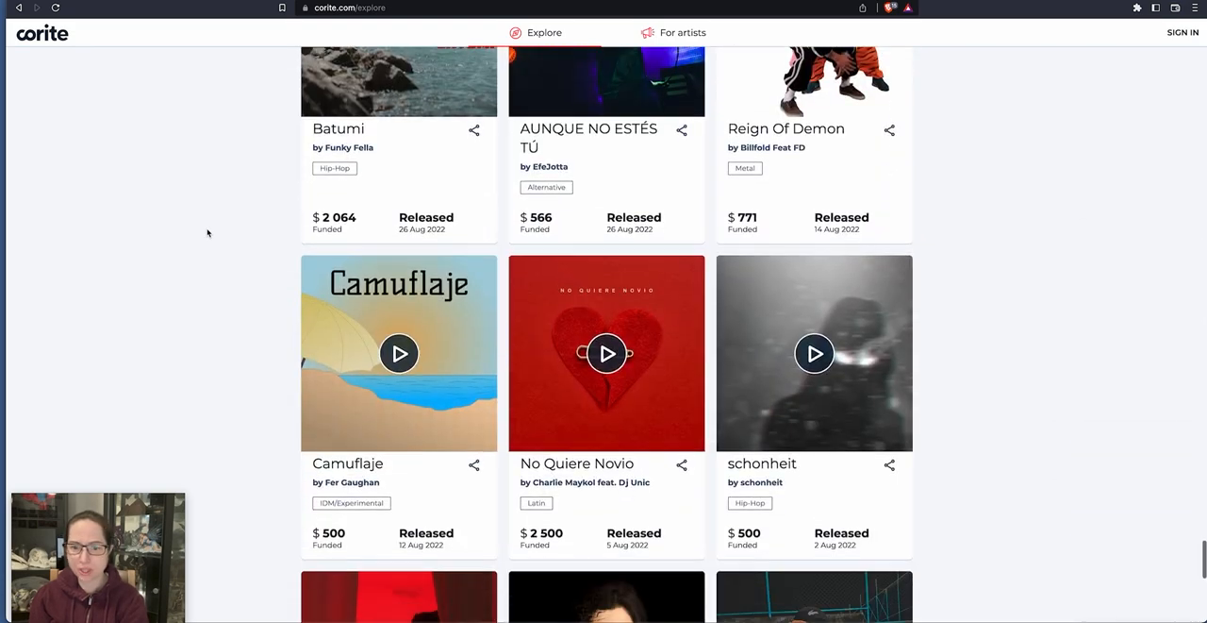
scroll(down, 3)
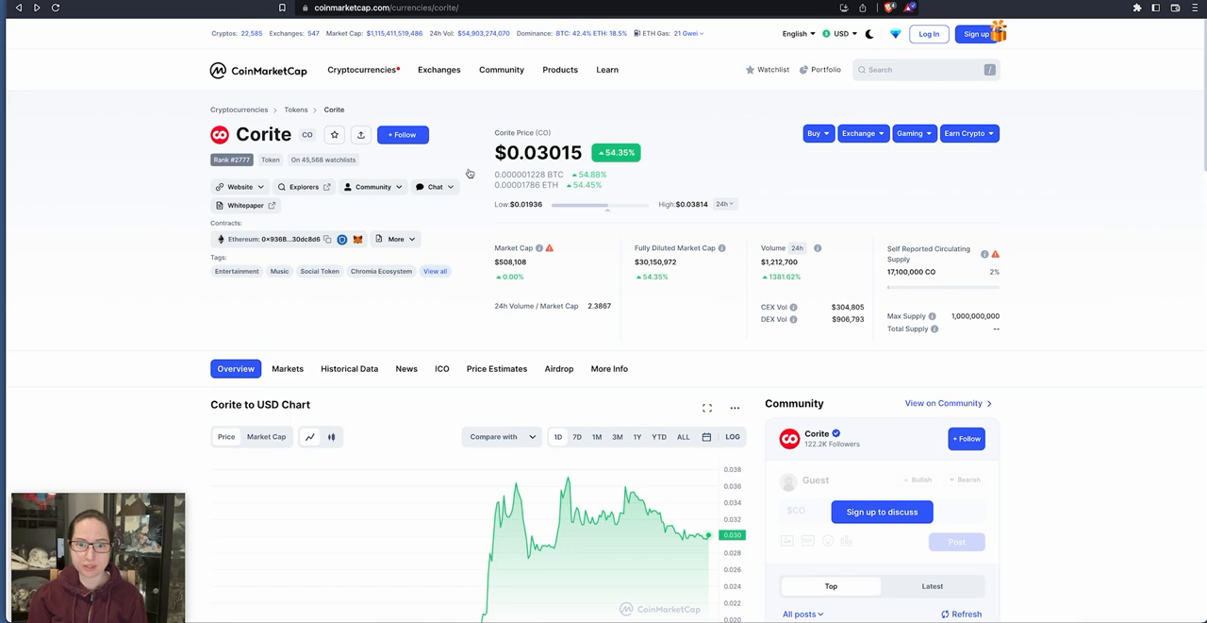
mouse_move(280, 352)
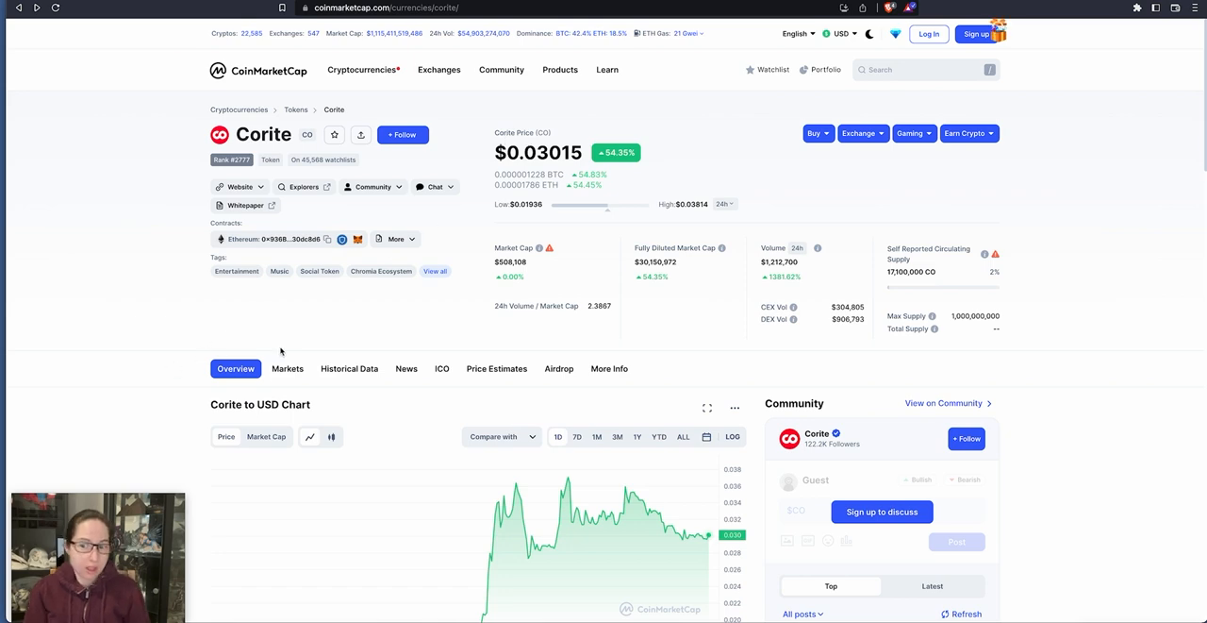